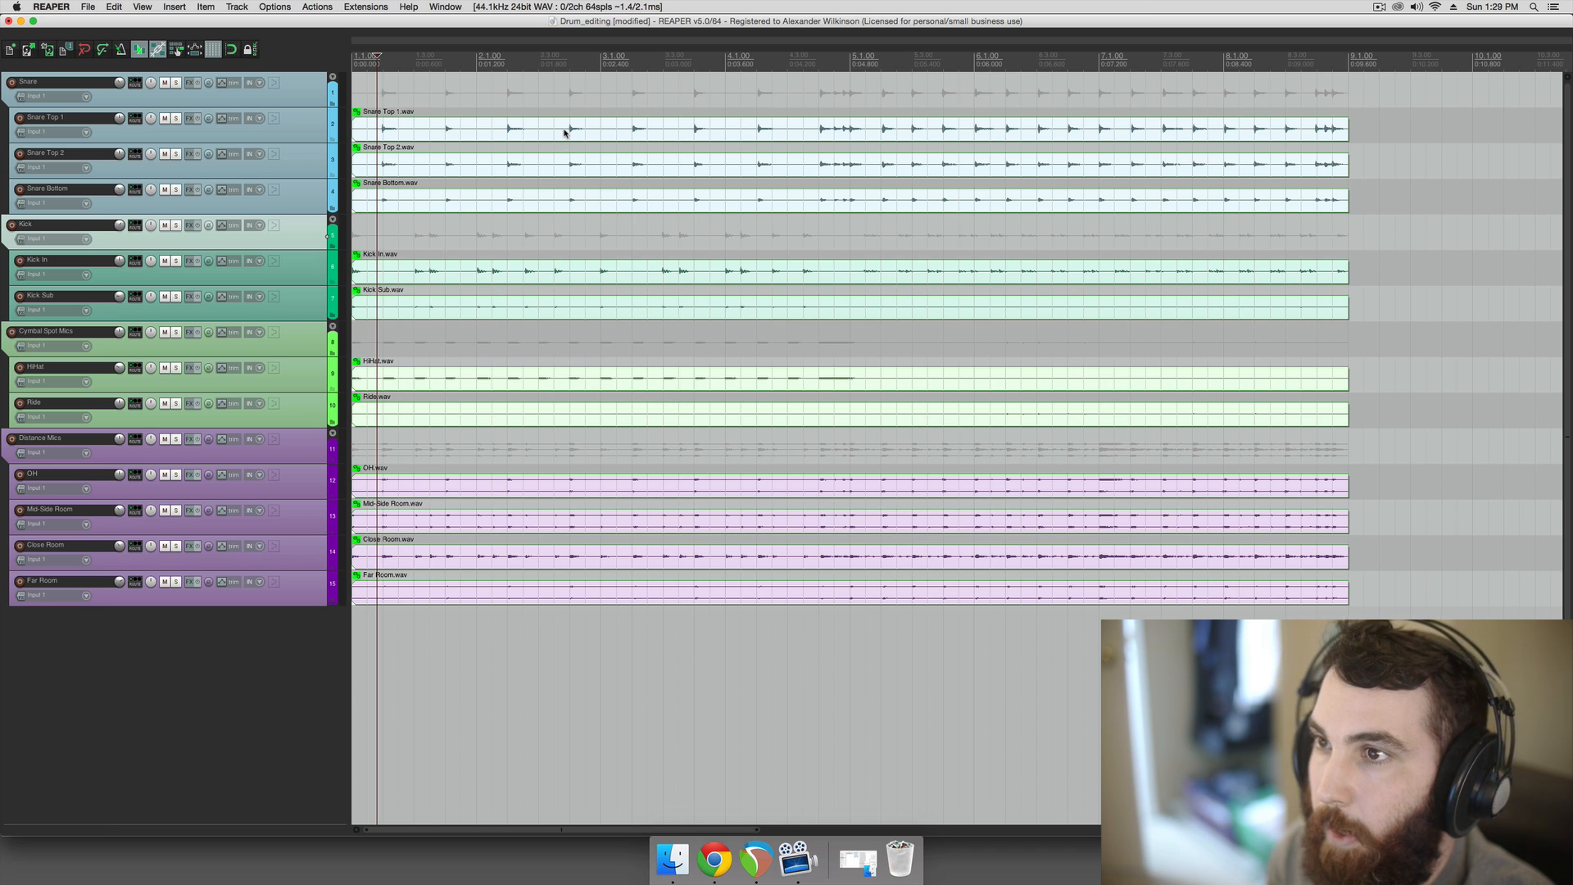
{"action": "mouse_move", "coordinate": [567, 136]}
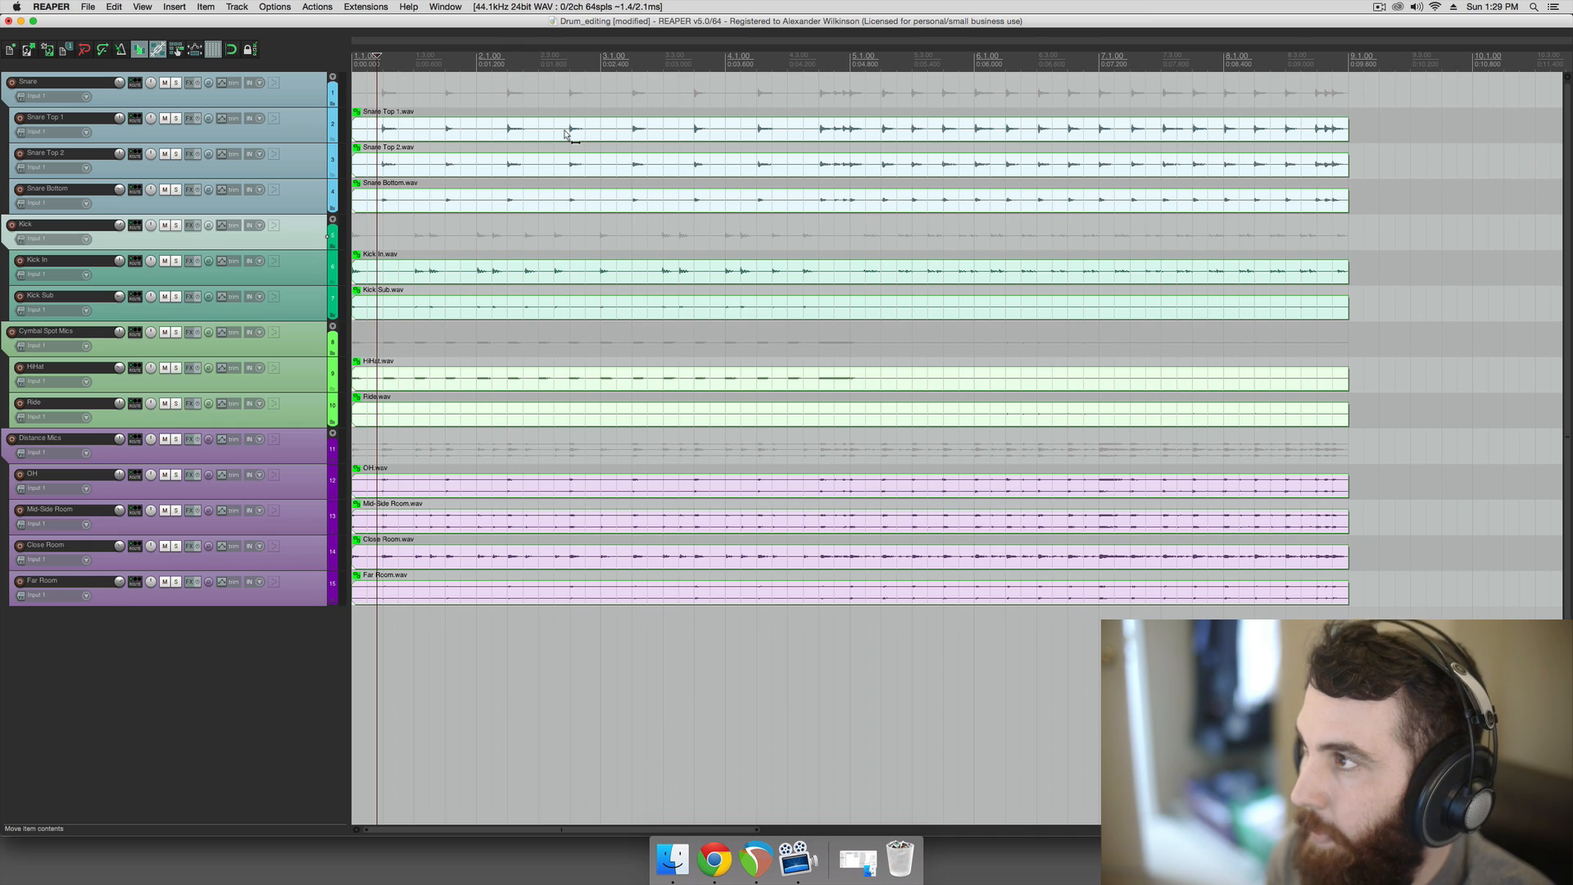
- Slip the audio inside the selected drum items so each recording starts later
{"action": "left_click_drag", "start_coordinate": [567, 136], "coordinate": [671, 147]}
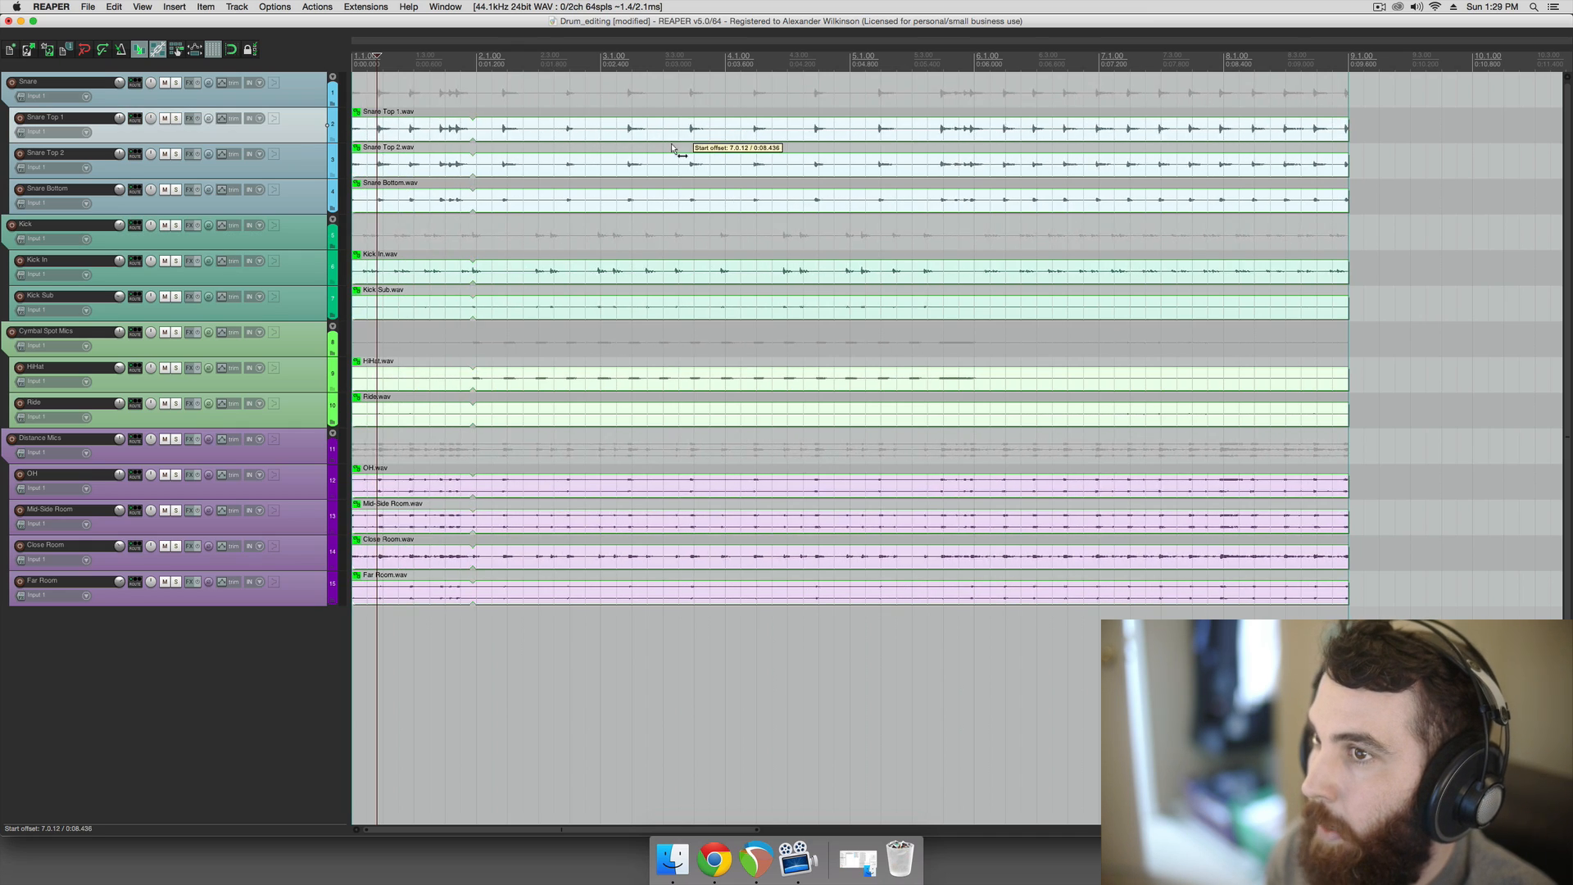
{"action": "left_click_drag", "start_coordinate": [672, 155], "coordinate": [632, 162]}
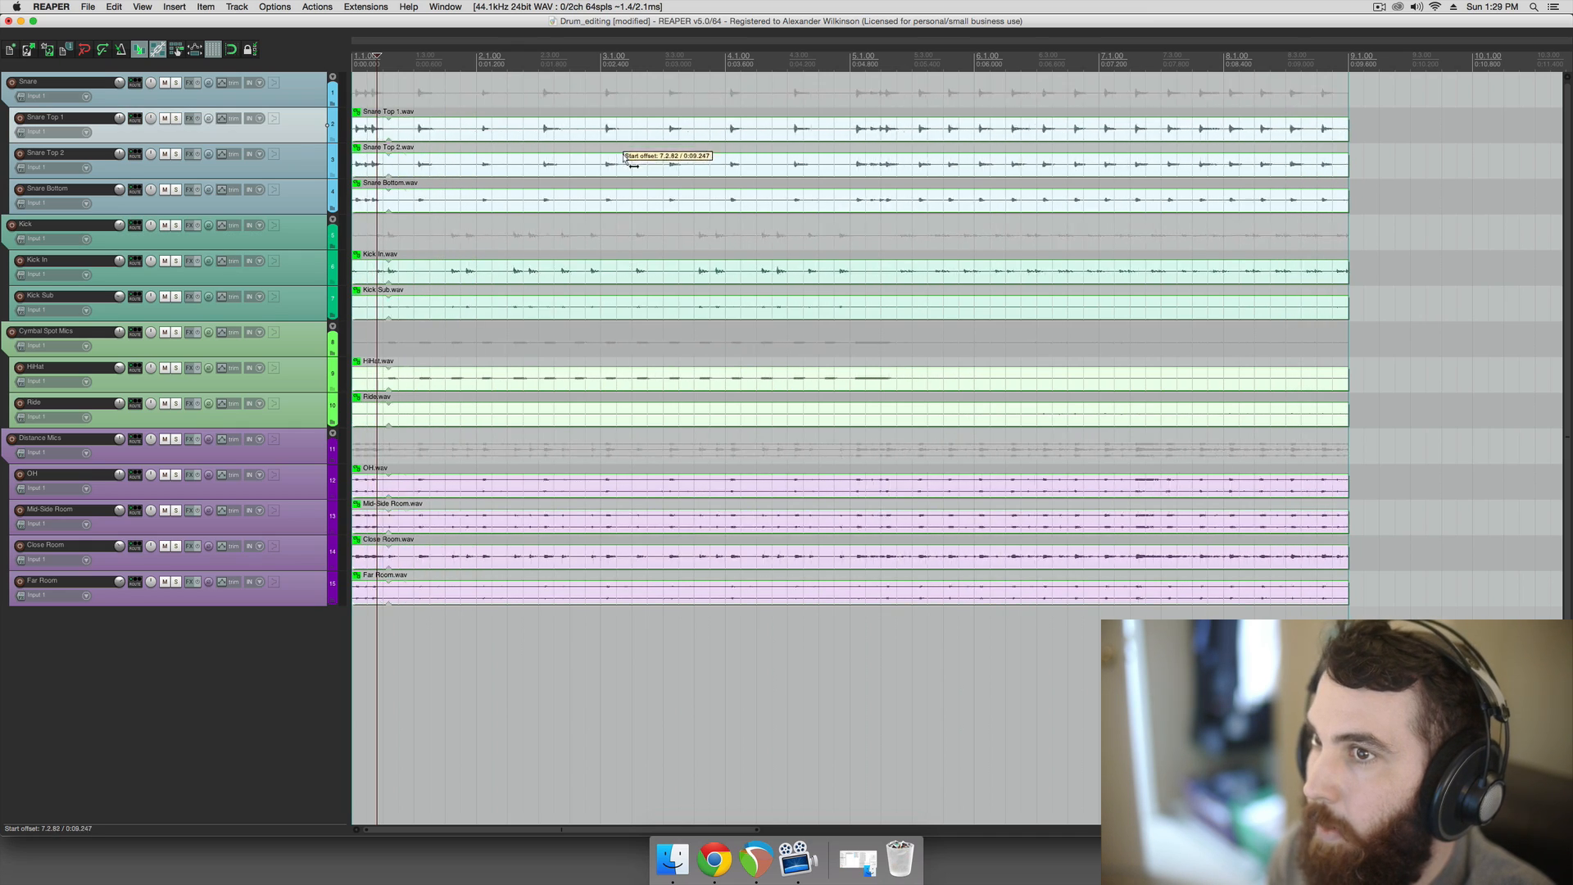
{"action": "left_click_drag", "start_coordinate": [633, 162], "coordinate": [506, 162]}
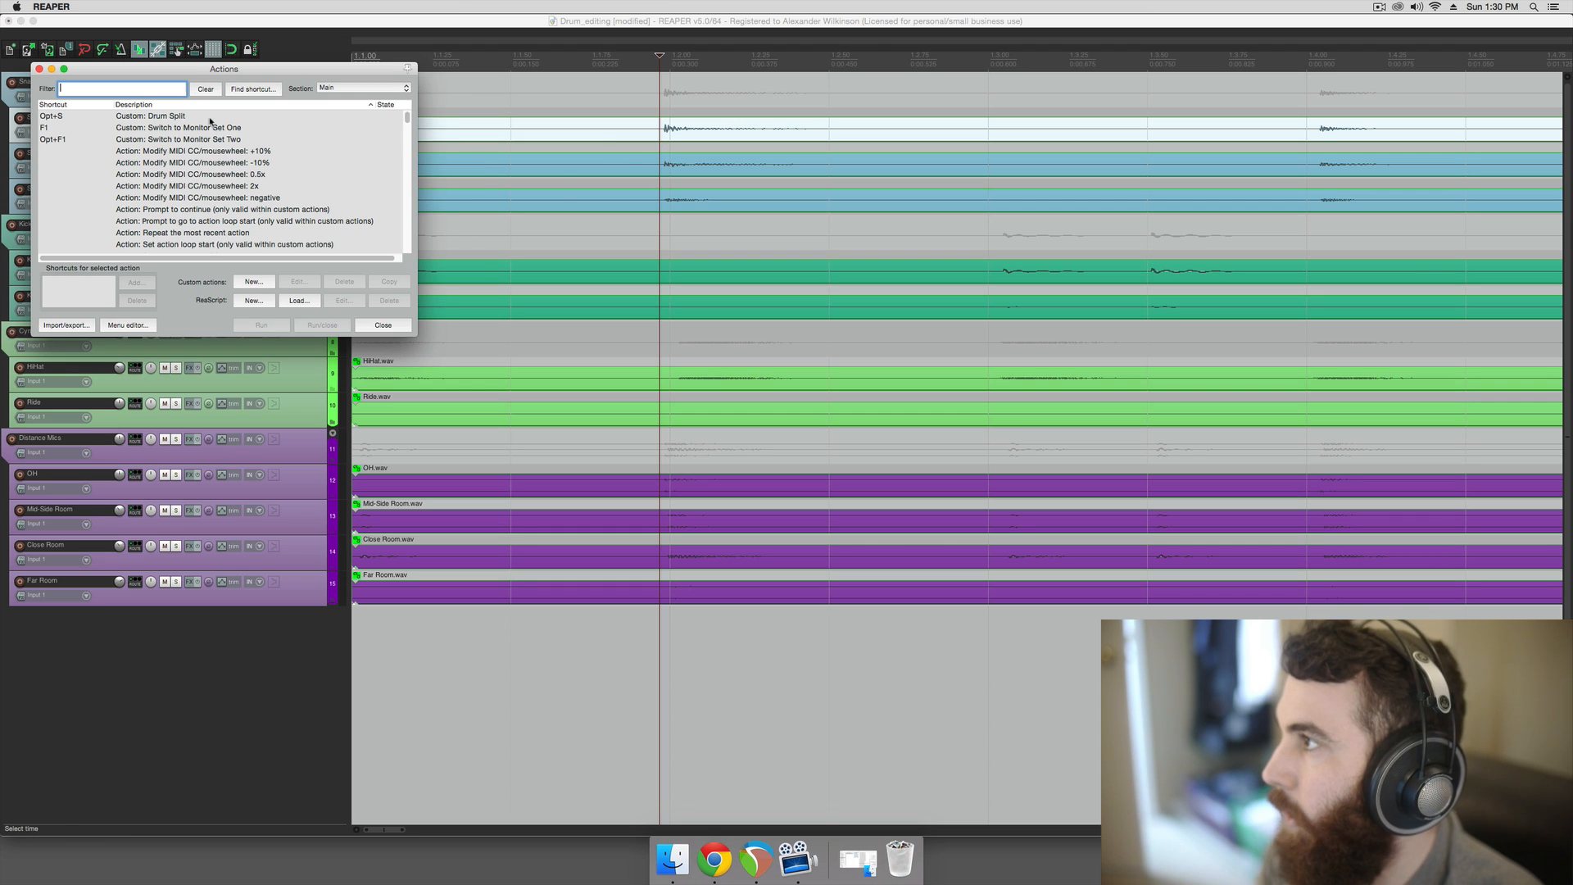
{"action": "left_click_drag", "start_coordinate": [223, 69], "coordinate": [611, 213]}
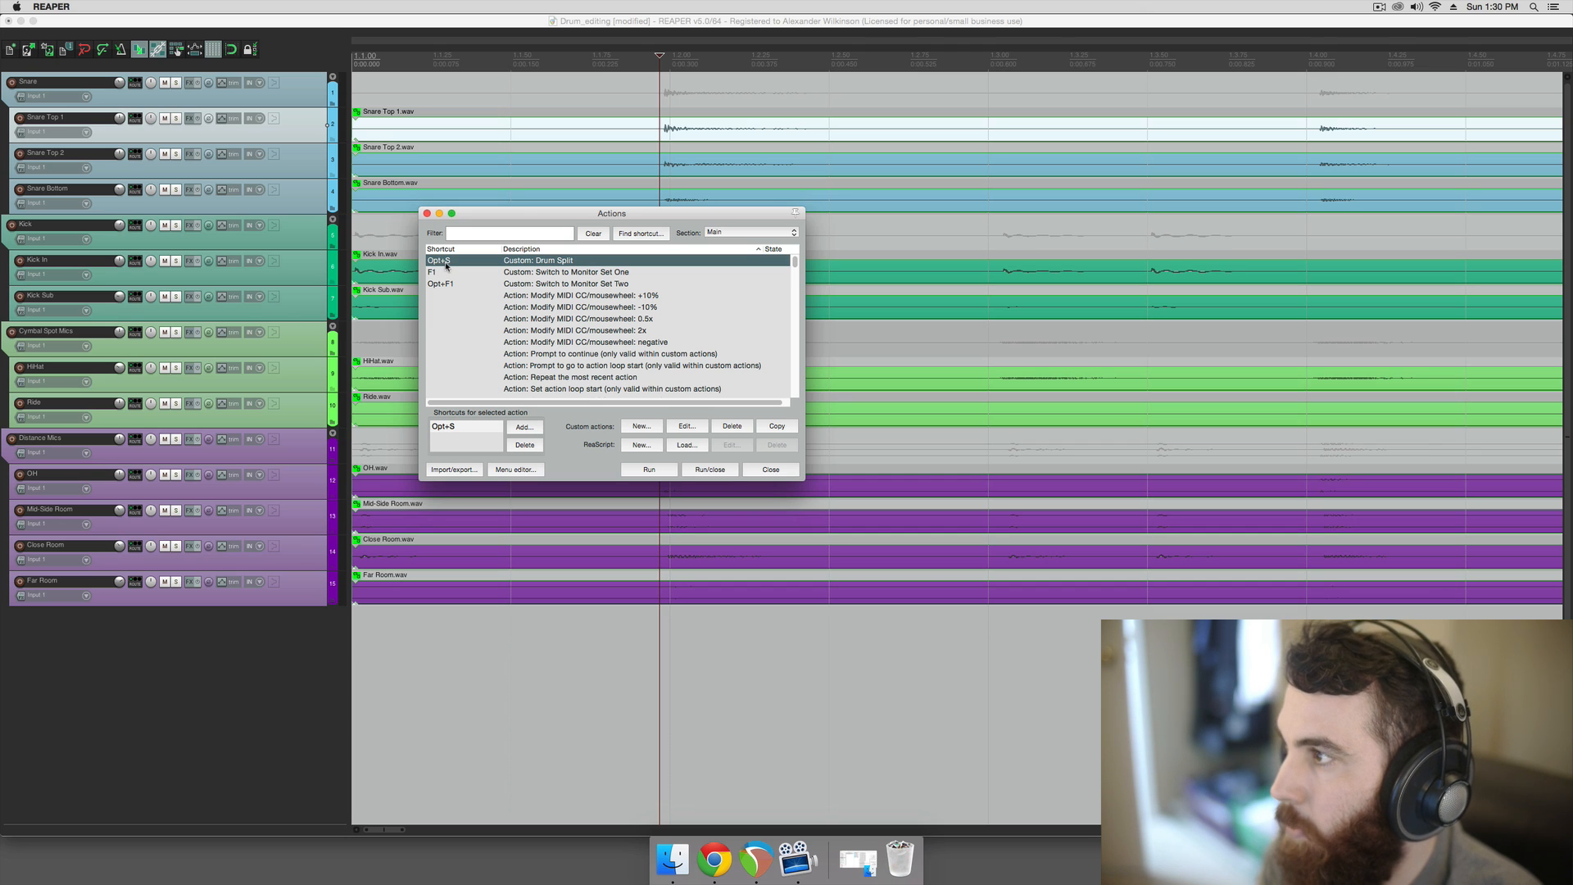
{"action": "left_click", "coordinate": [685, 426]}
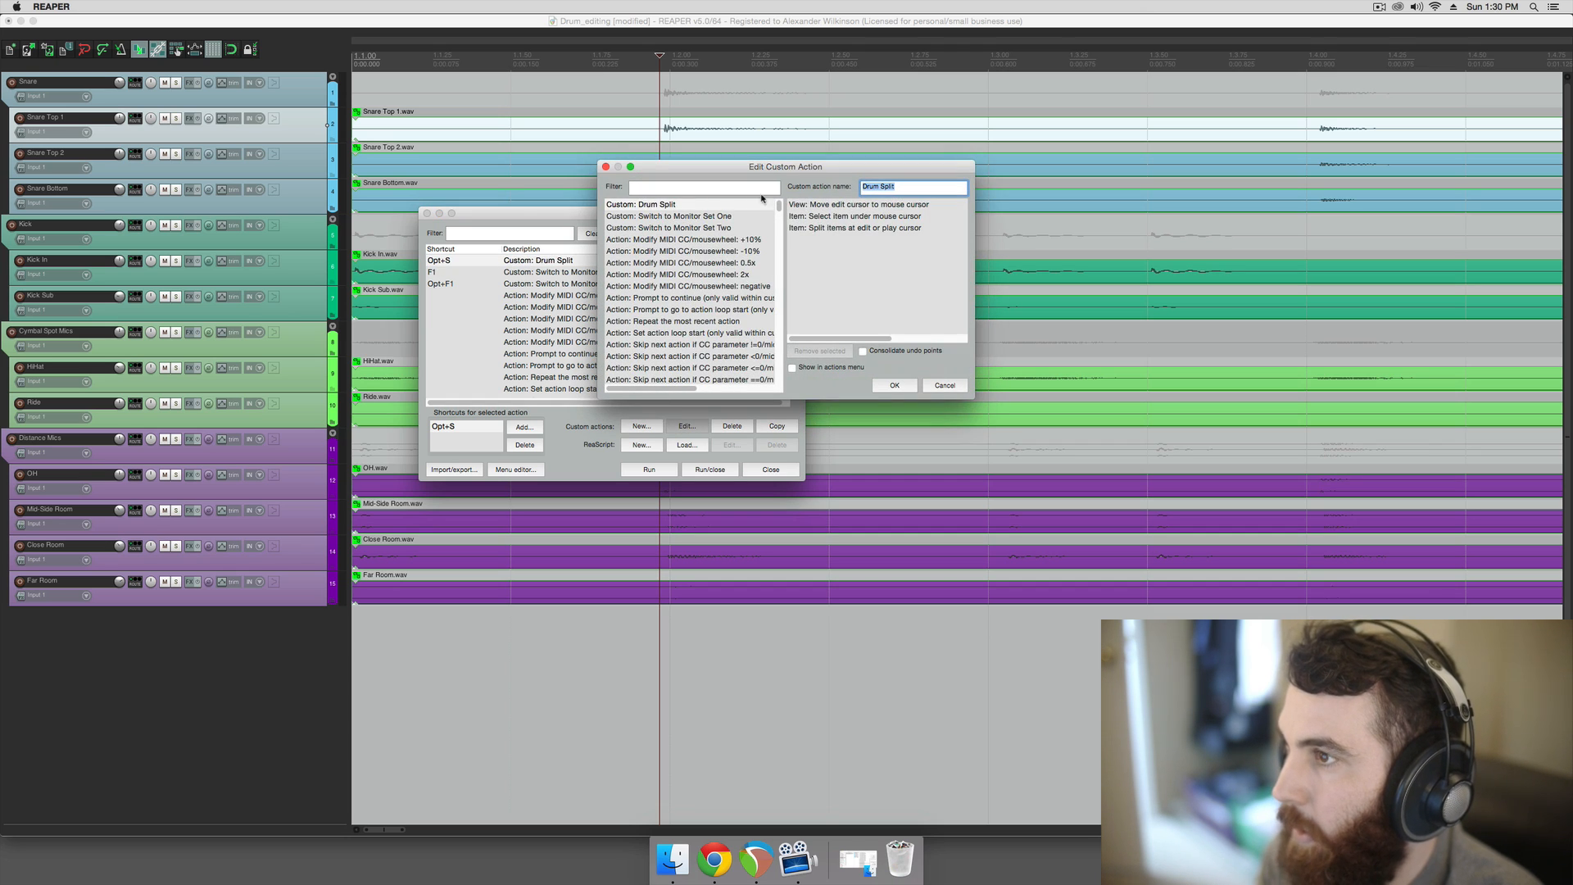
{"action": "left_click", "coordinate": [858, 205]}
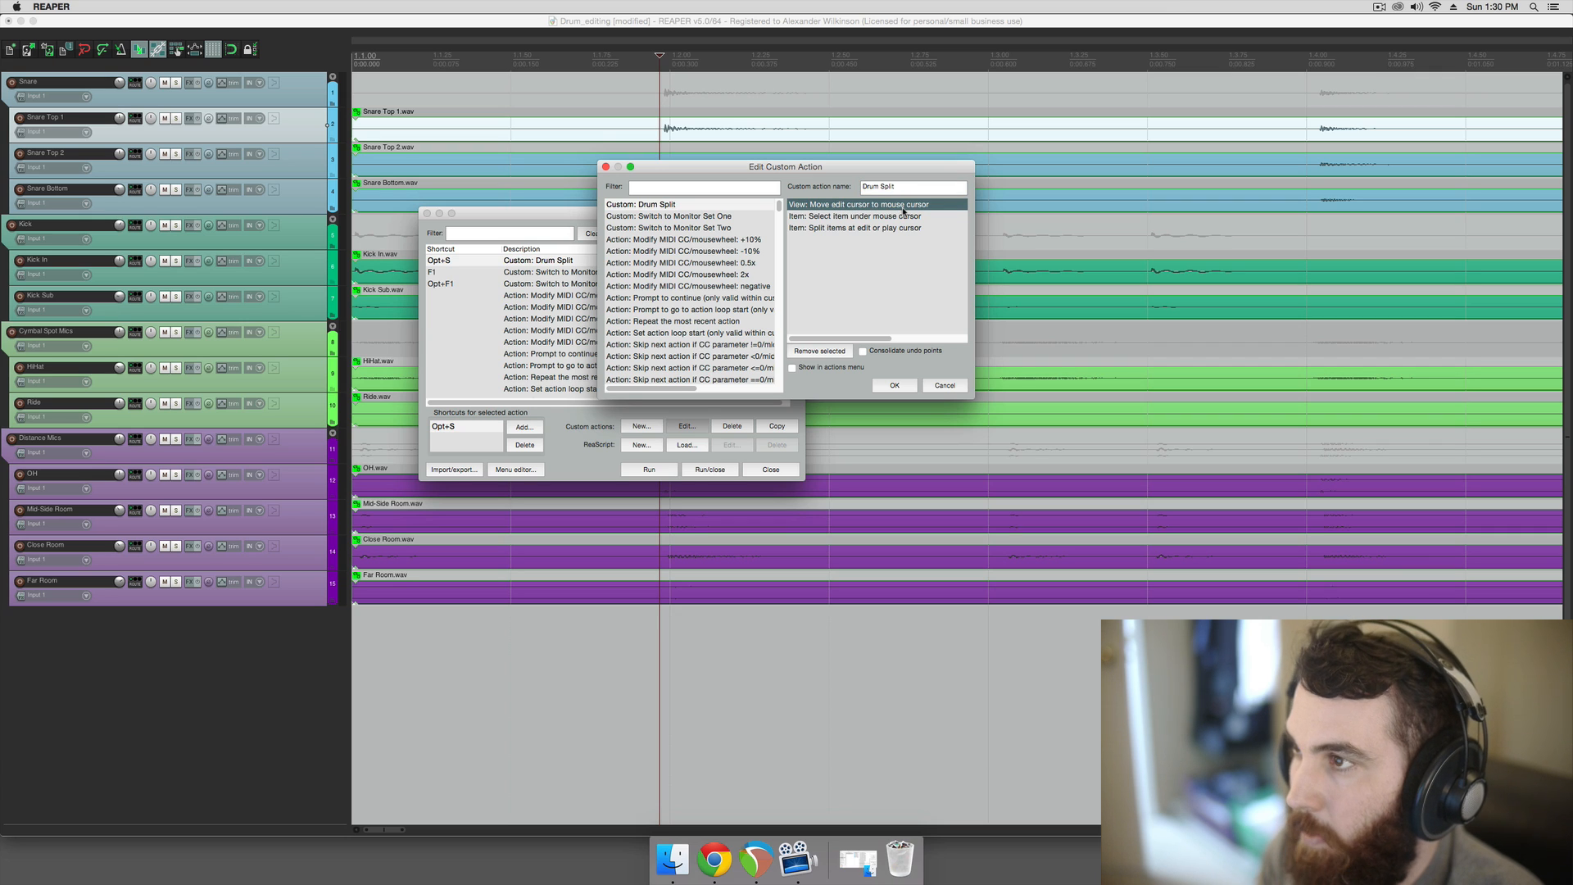
{"action": "left_click", "coordinate": [856, 216]}
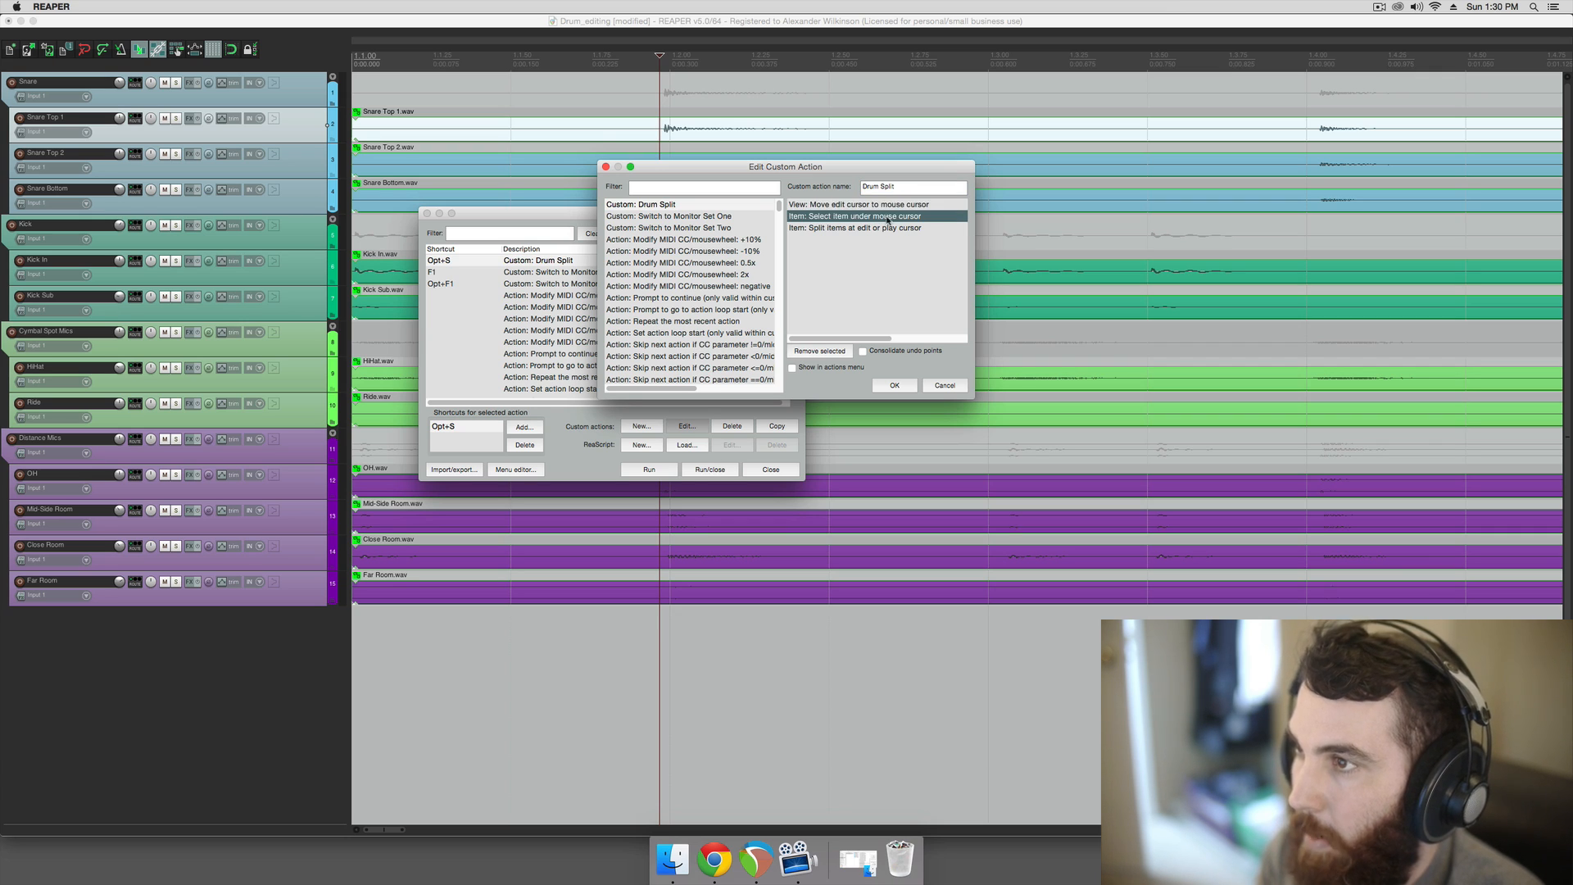
{"action": "left_click", "coordinate": [855, 228]}
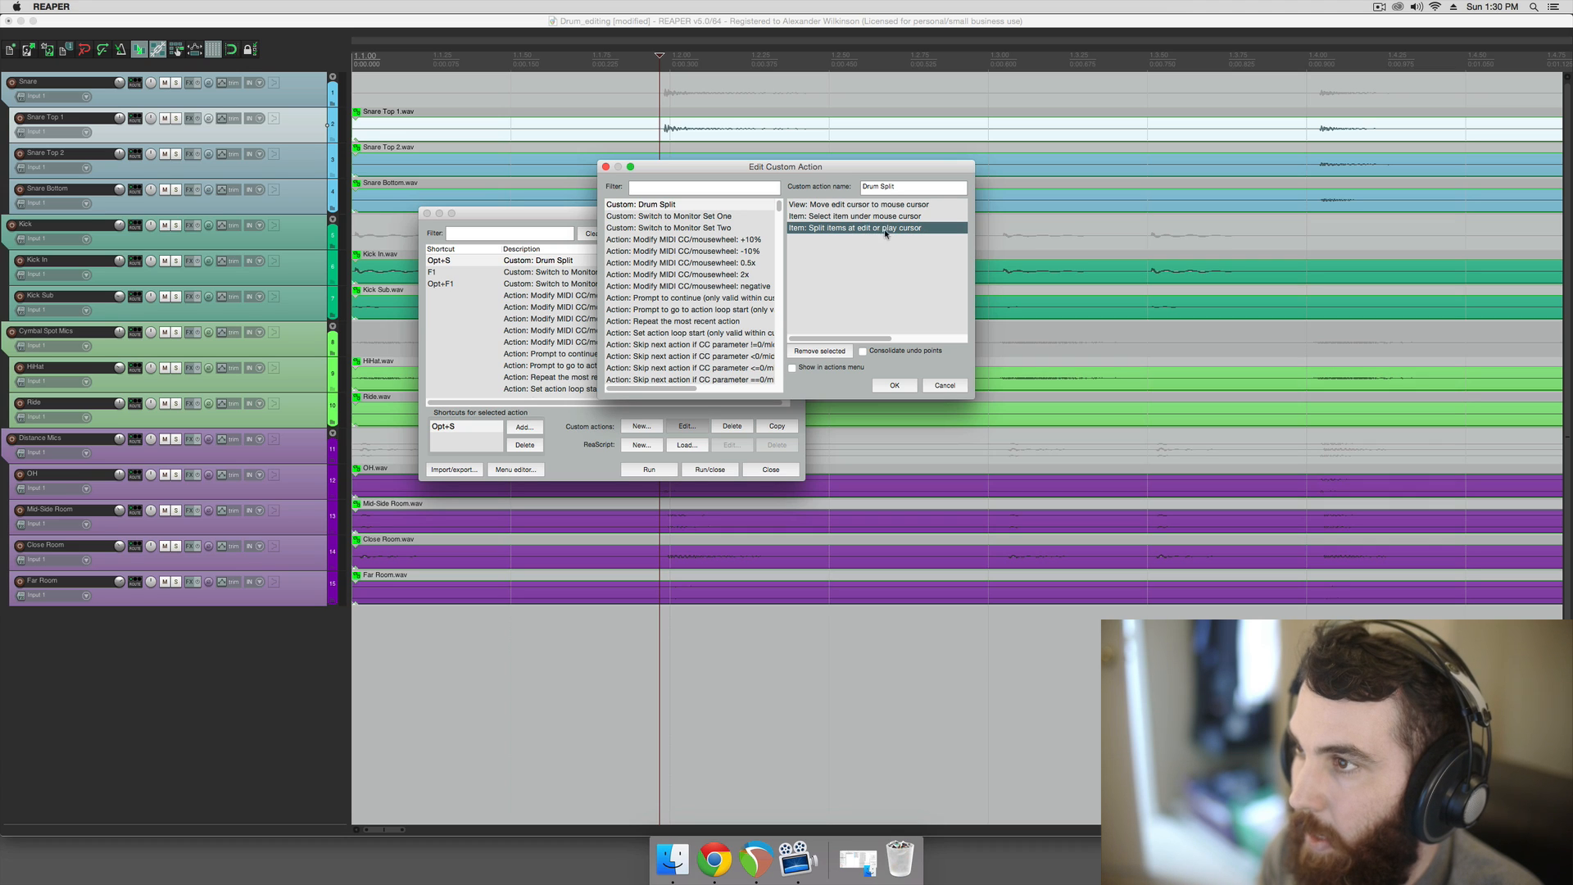
{"action": "mouse_move", "coordinate": [900, 387]}
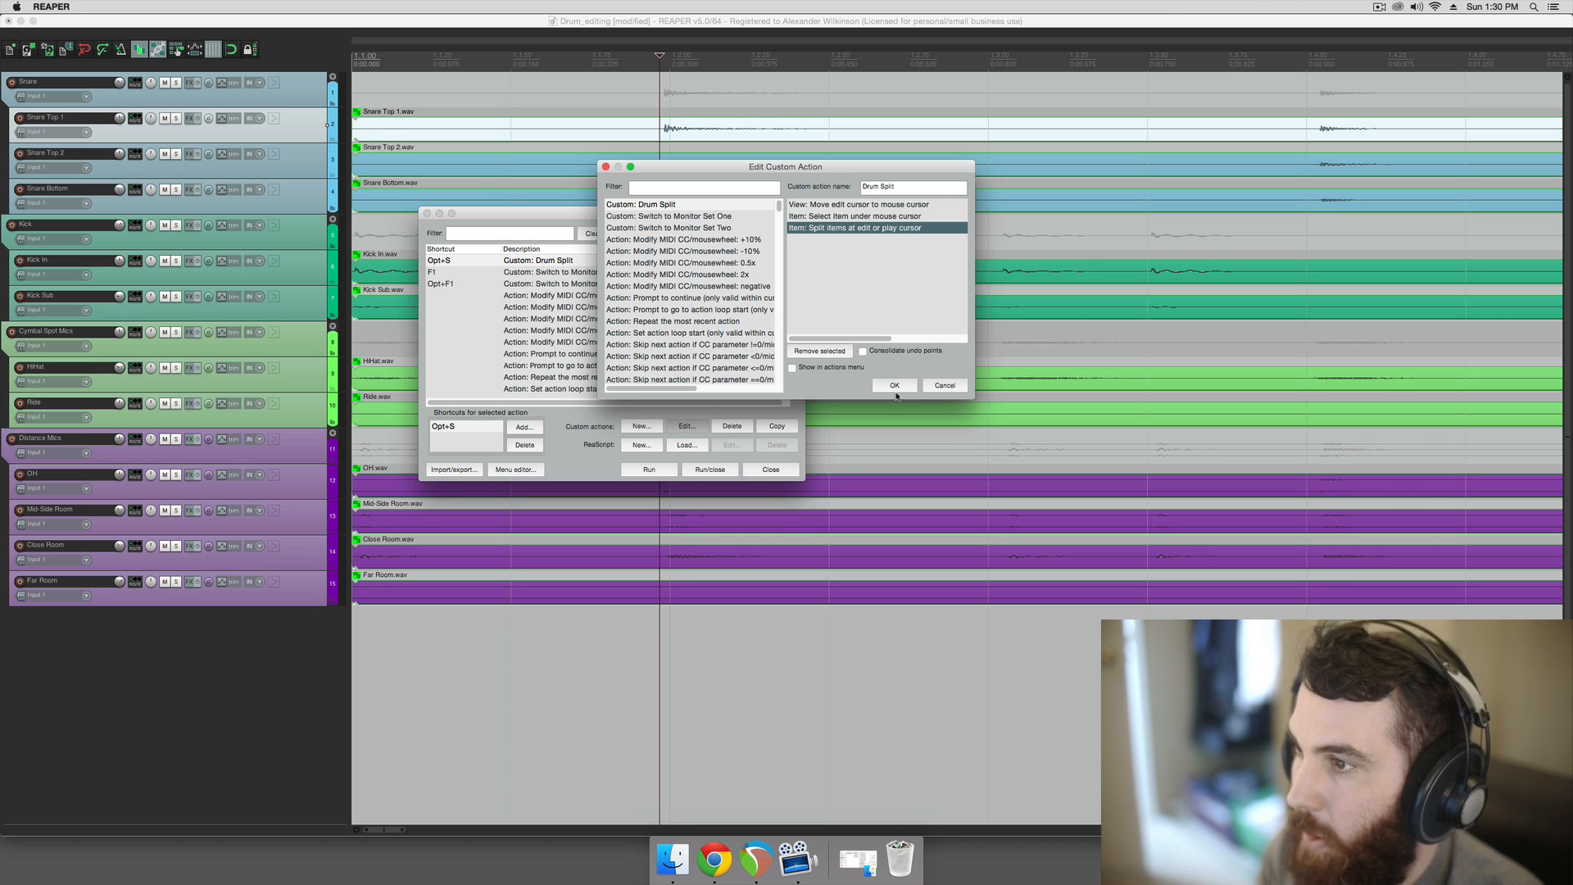
{"action": "left_click", "coordinate": [893, 385]}
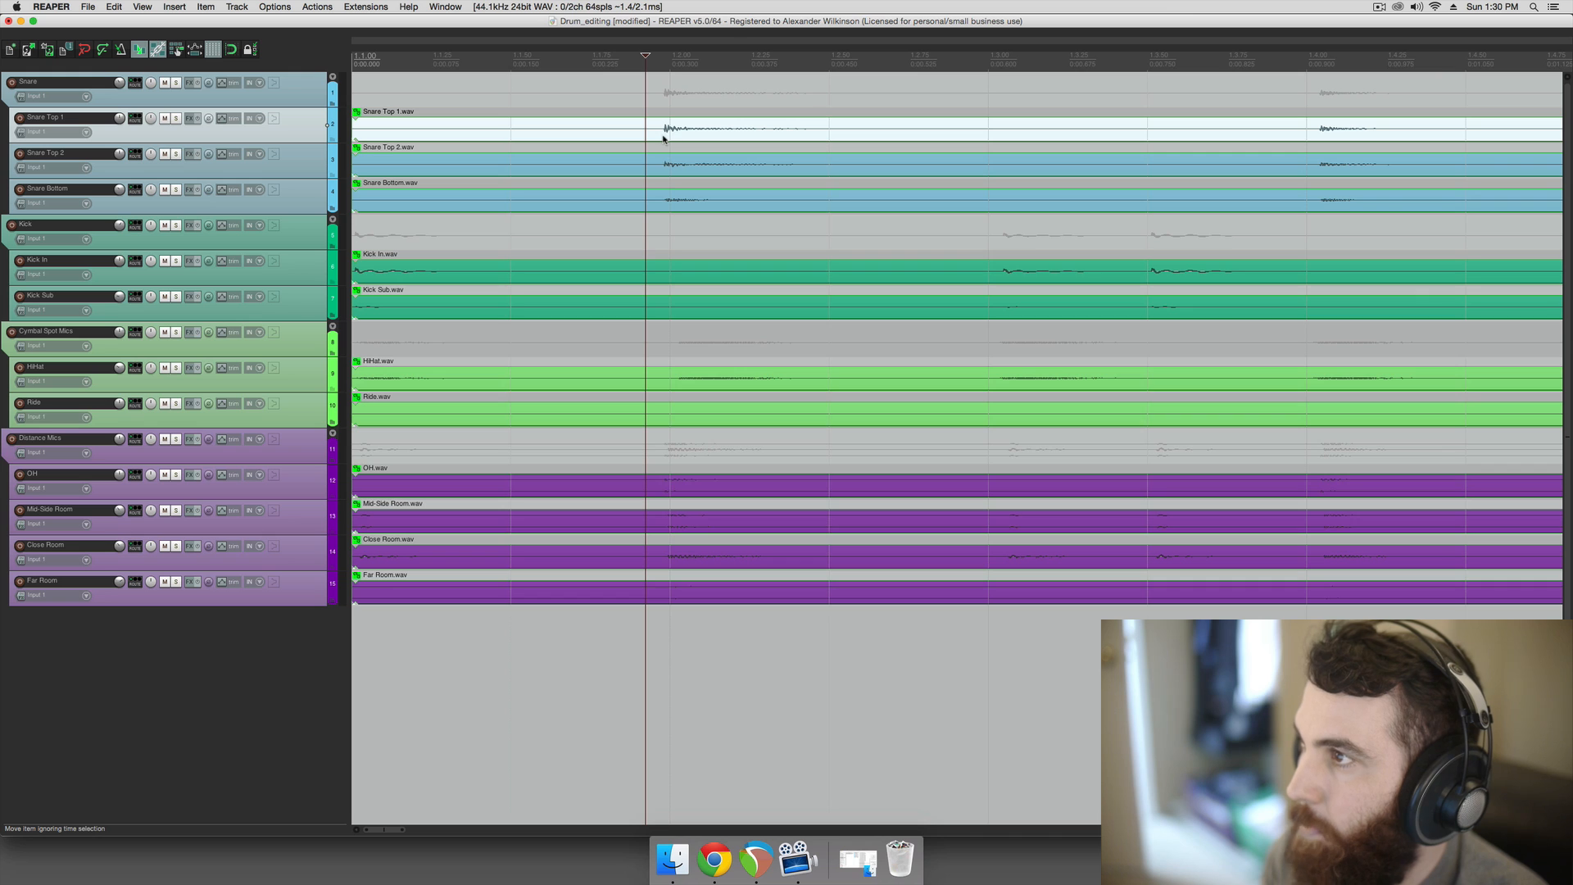
- Run the Drum Split action at a drum hit to split all grouped tracks there
{"action": "left_click", "coordinate": [646, 56]}
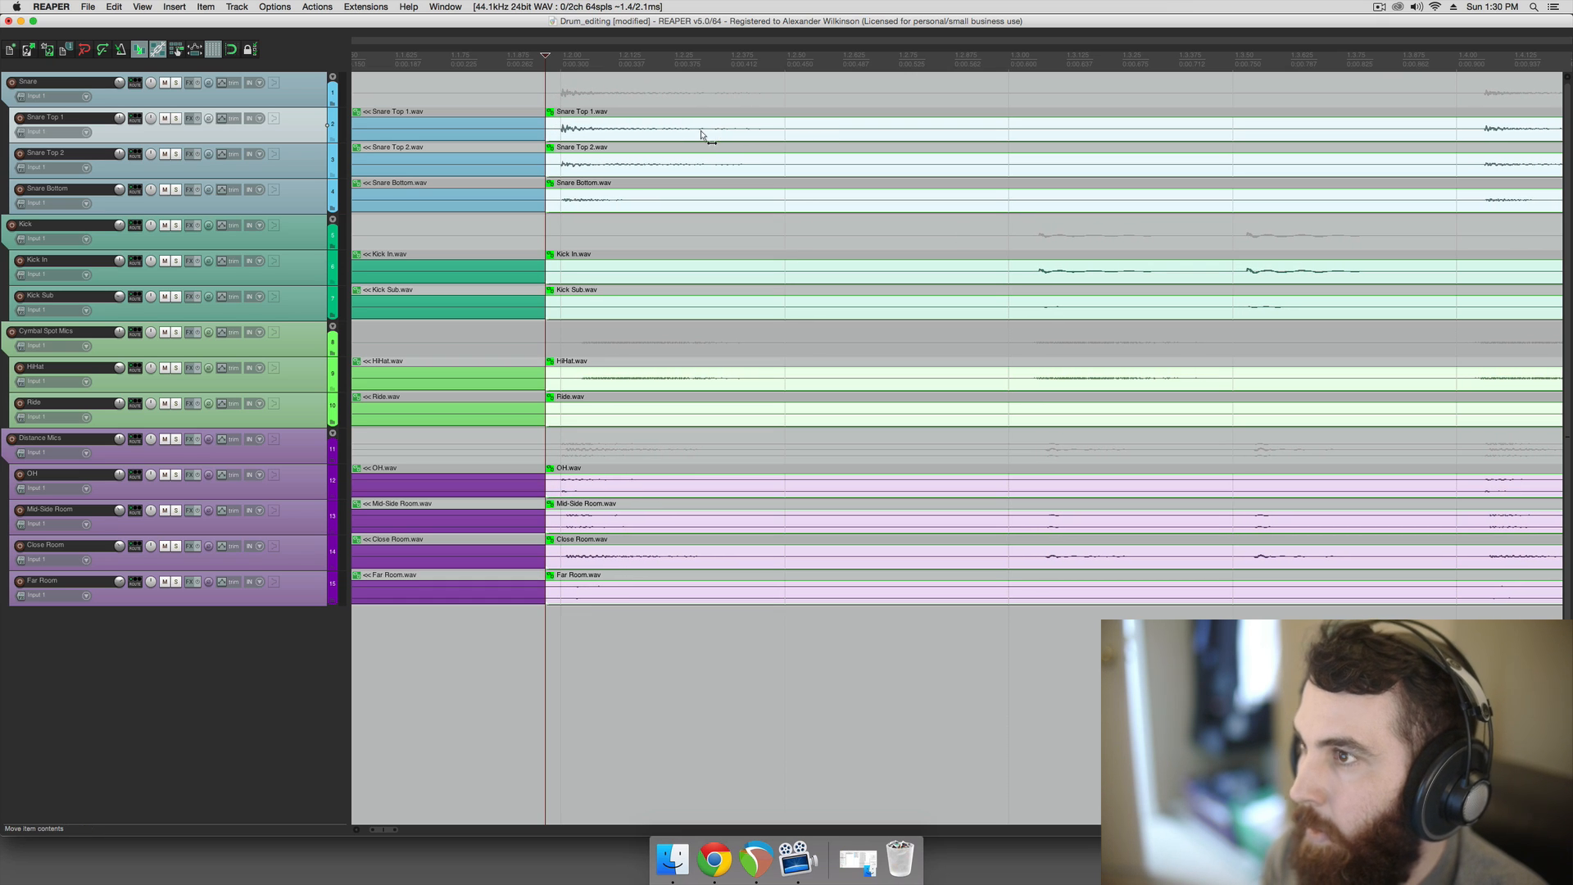
{"action": "mouse_move", "coordinate": [996, 141]}
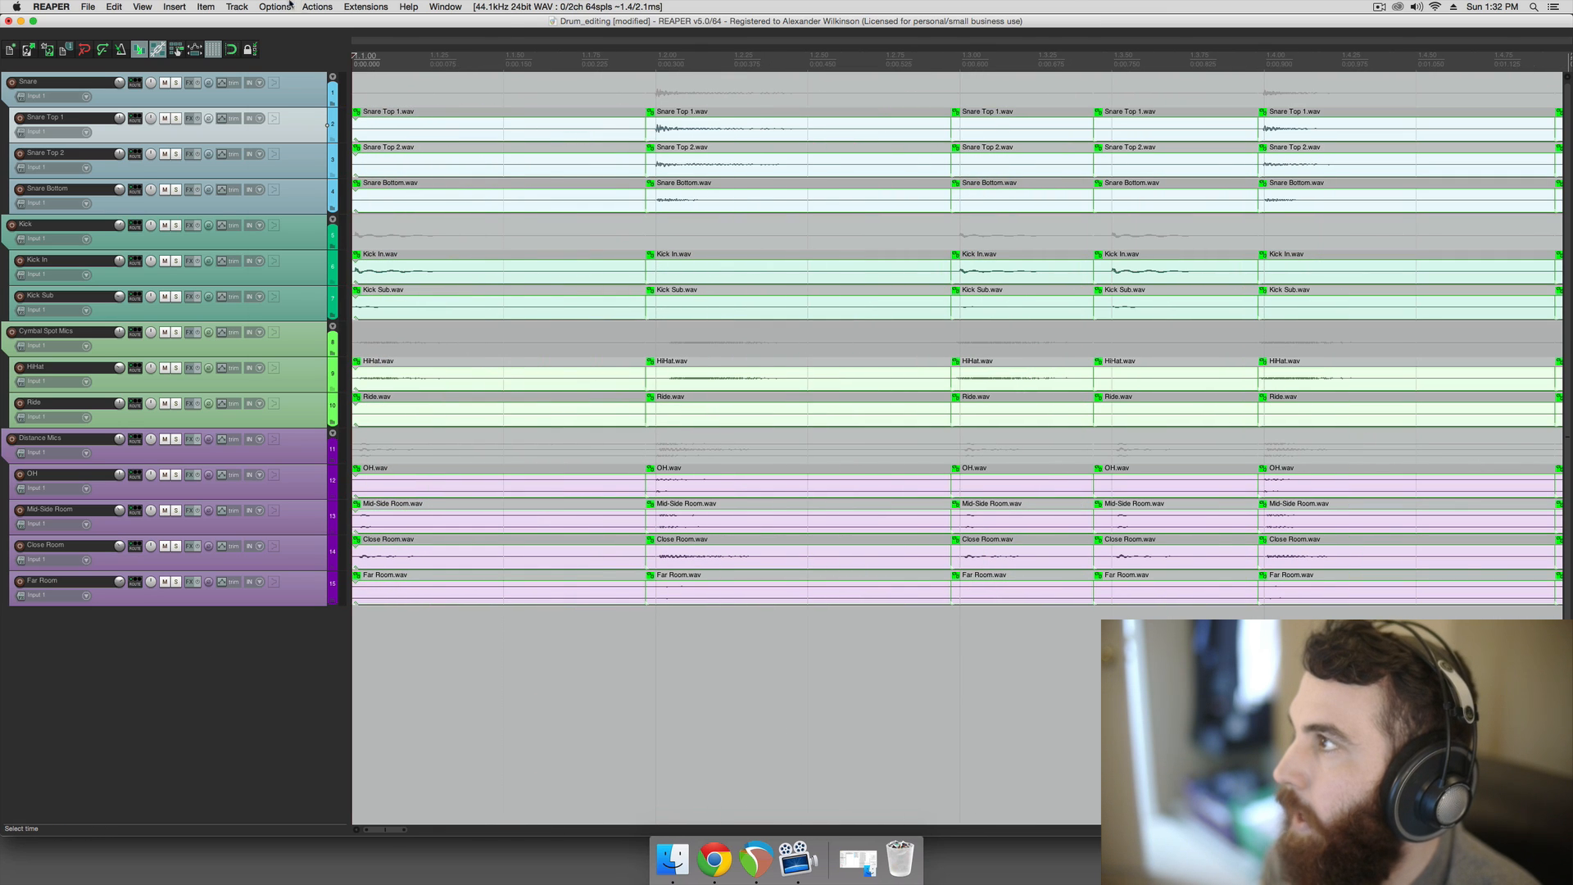
{"action": "left_click", "coordinate": [273, 6]}
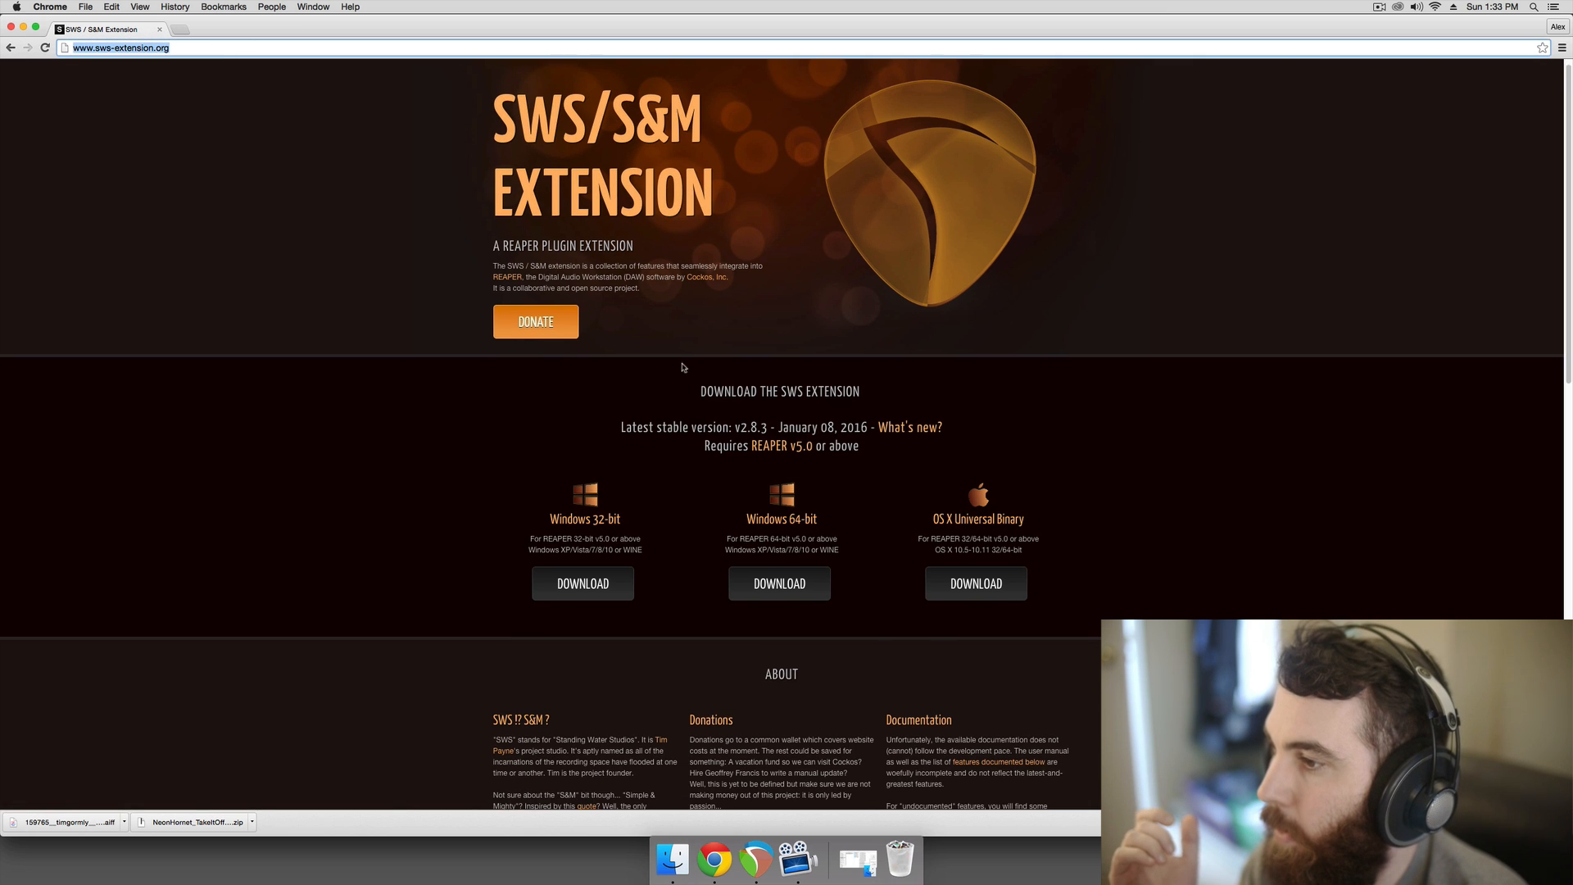
- Scroll the SWS/S&M Extension page down to the v2.8.3 download section
{"action": "scroll", "scroll_direction": "down", "scroll_amount": 3}
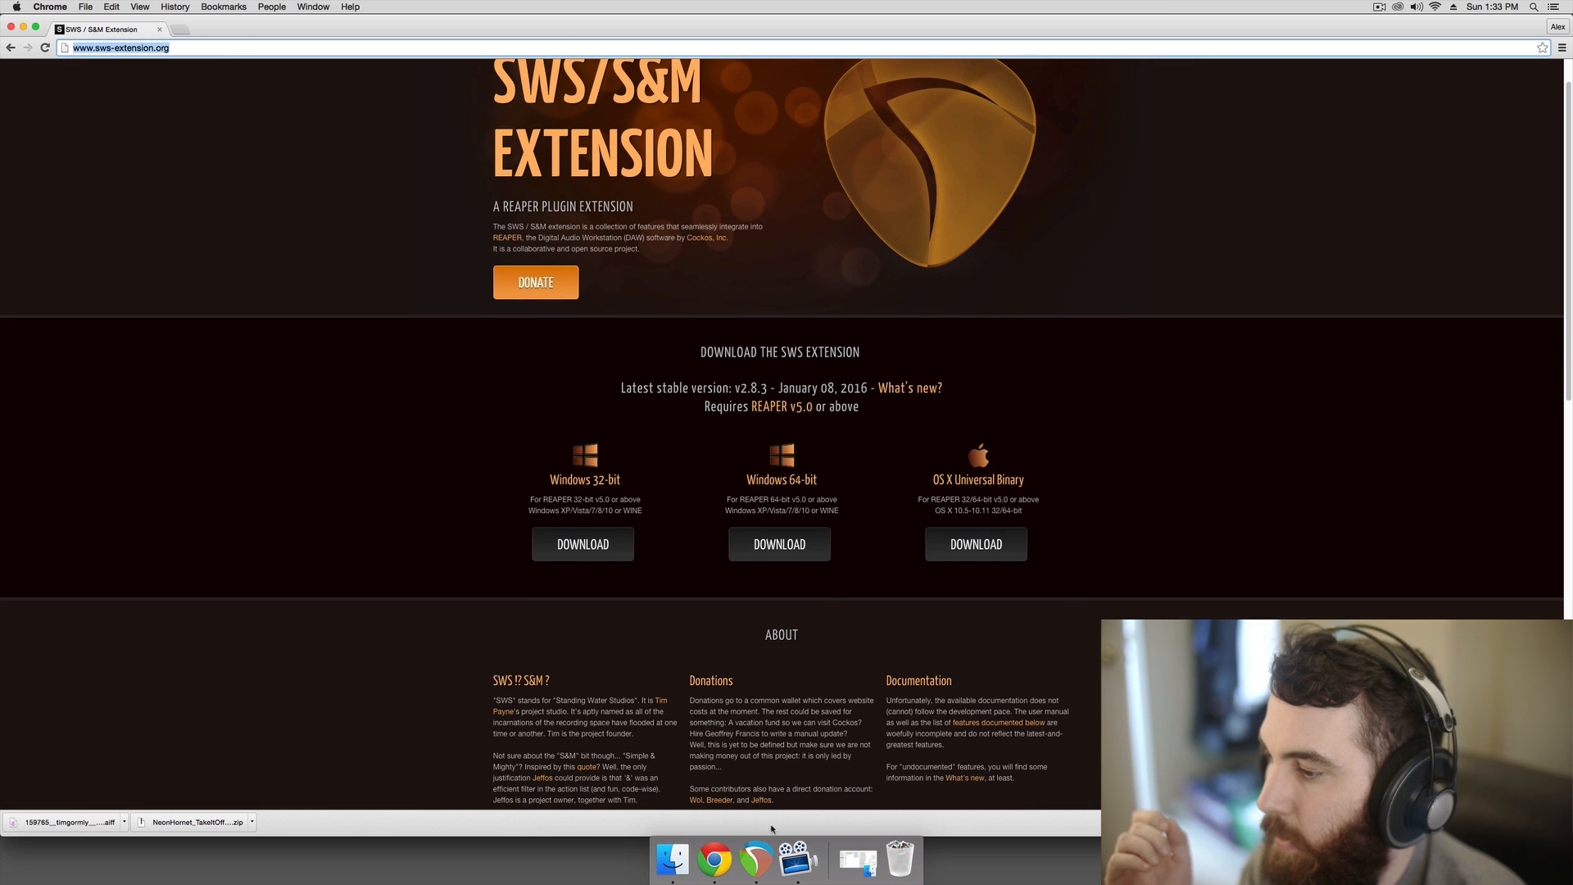
{"action": "mouse_move", "coordinate": [755, 859]}
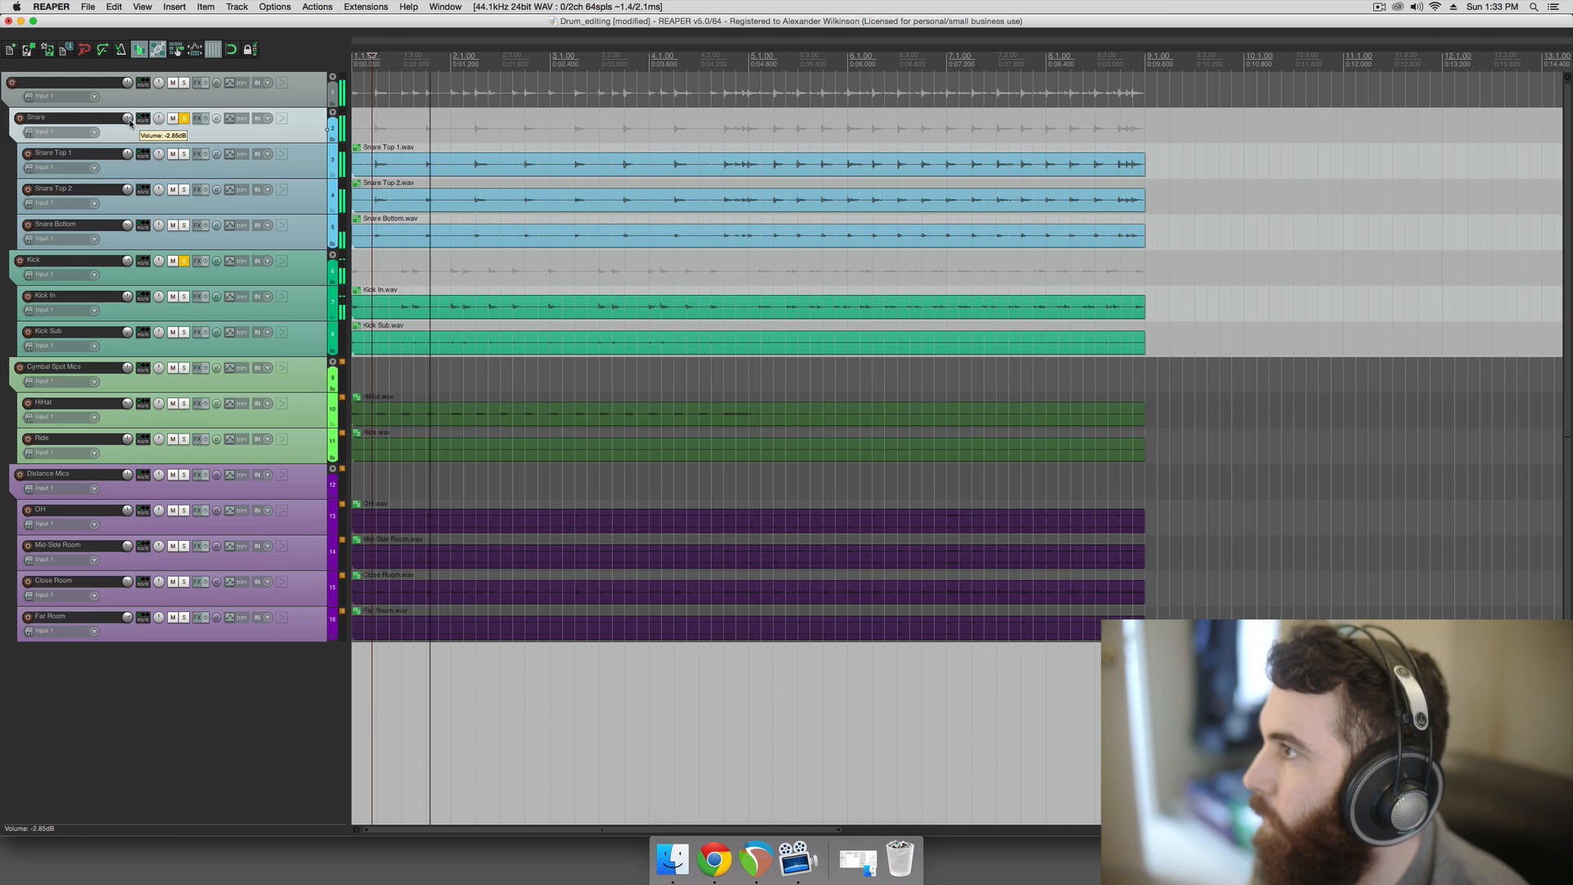
- Lower the Snare folder track's volume knob to about -2.85 dB
{"action": "left_click_drag", "start_coordinate": [128, 118], "coordinate": [136, 113]}
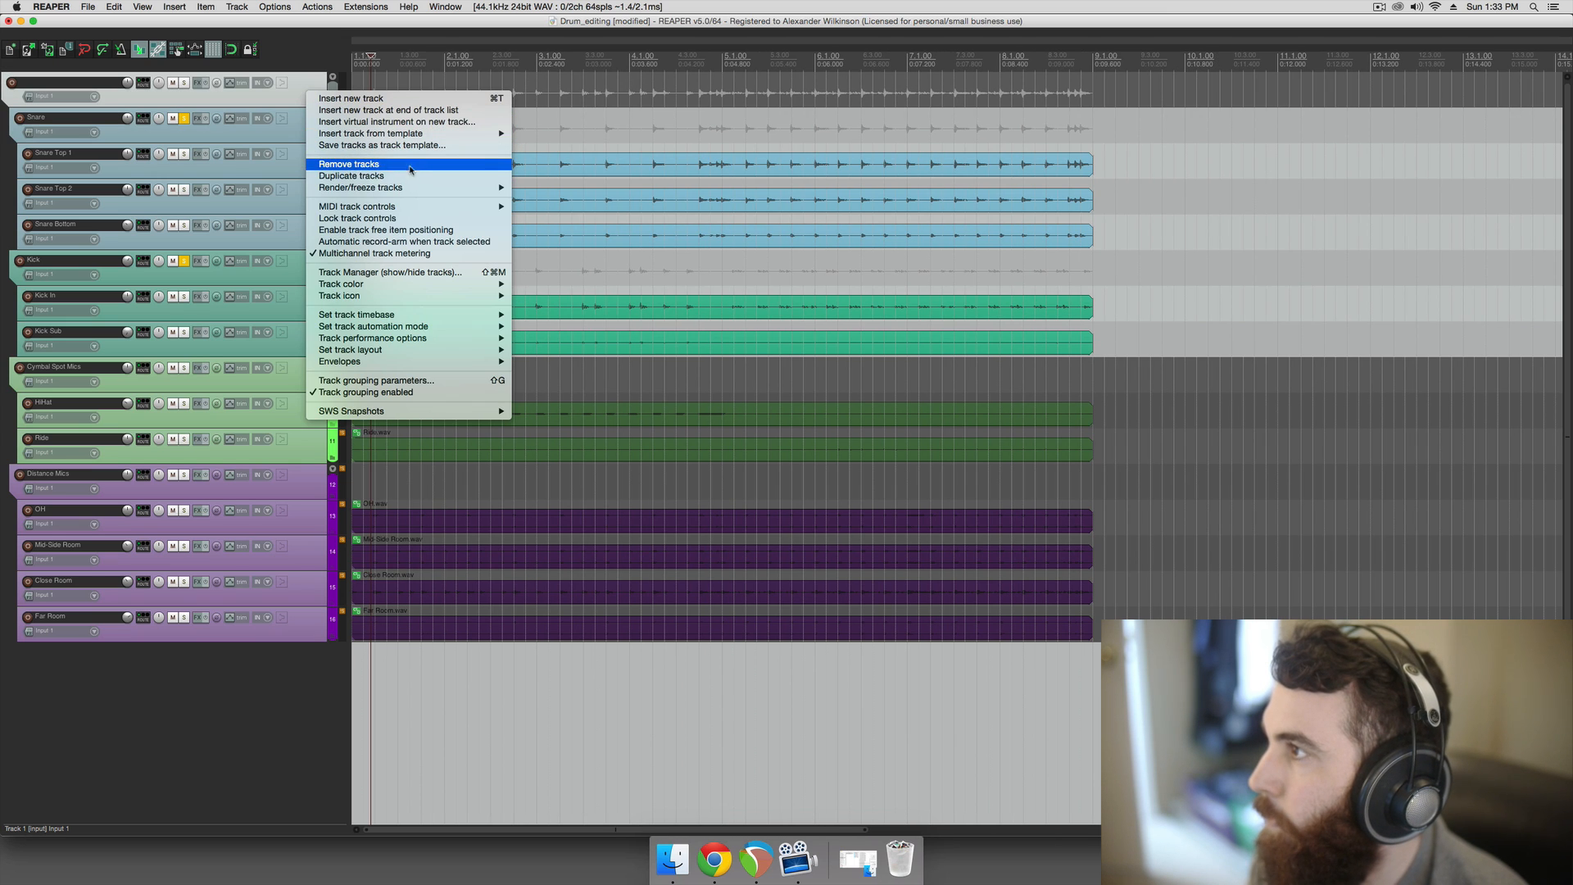
{"action": "mouse_move", "coordinate": [297, 98]}
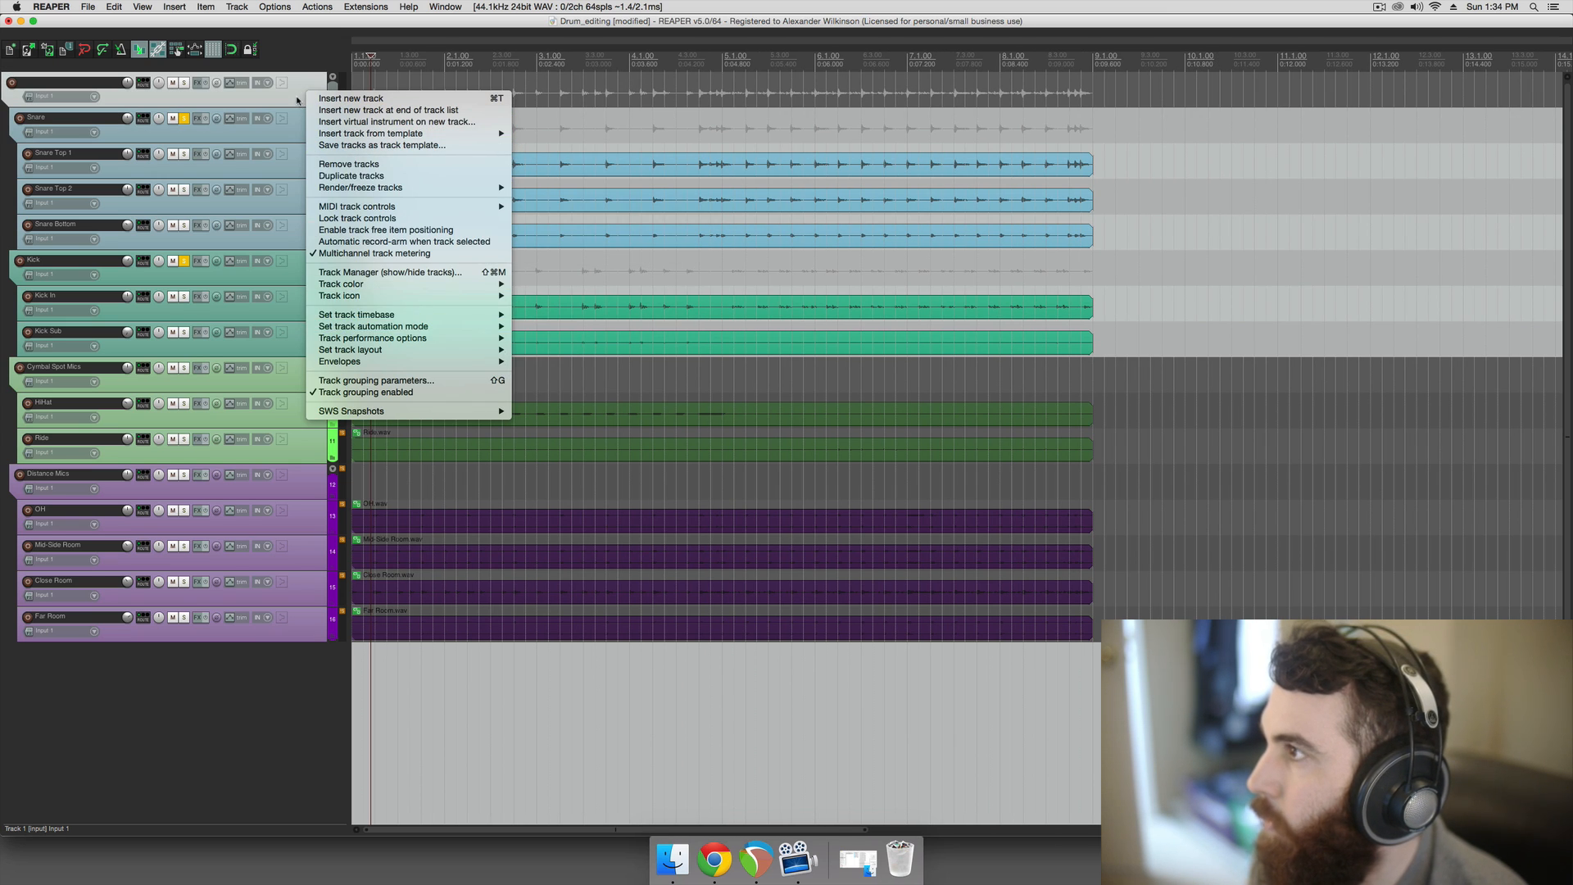
{"action": "mouse_move", "coordinate": [360, 190]}
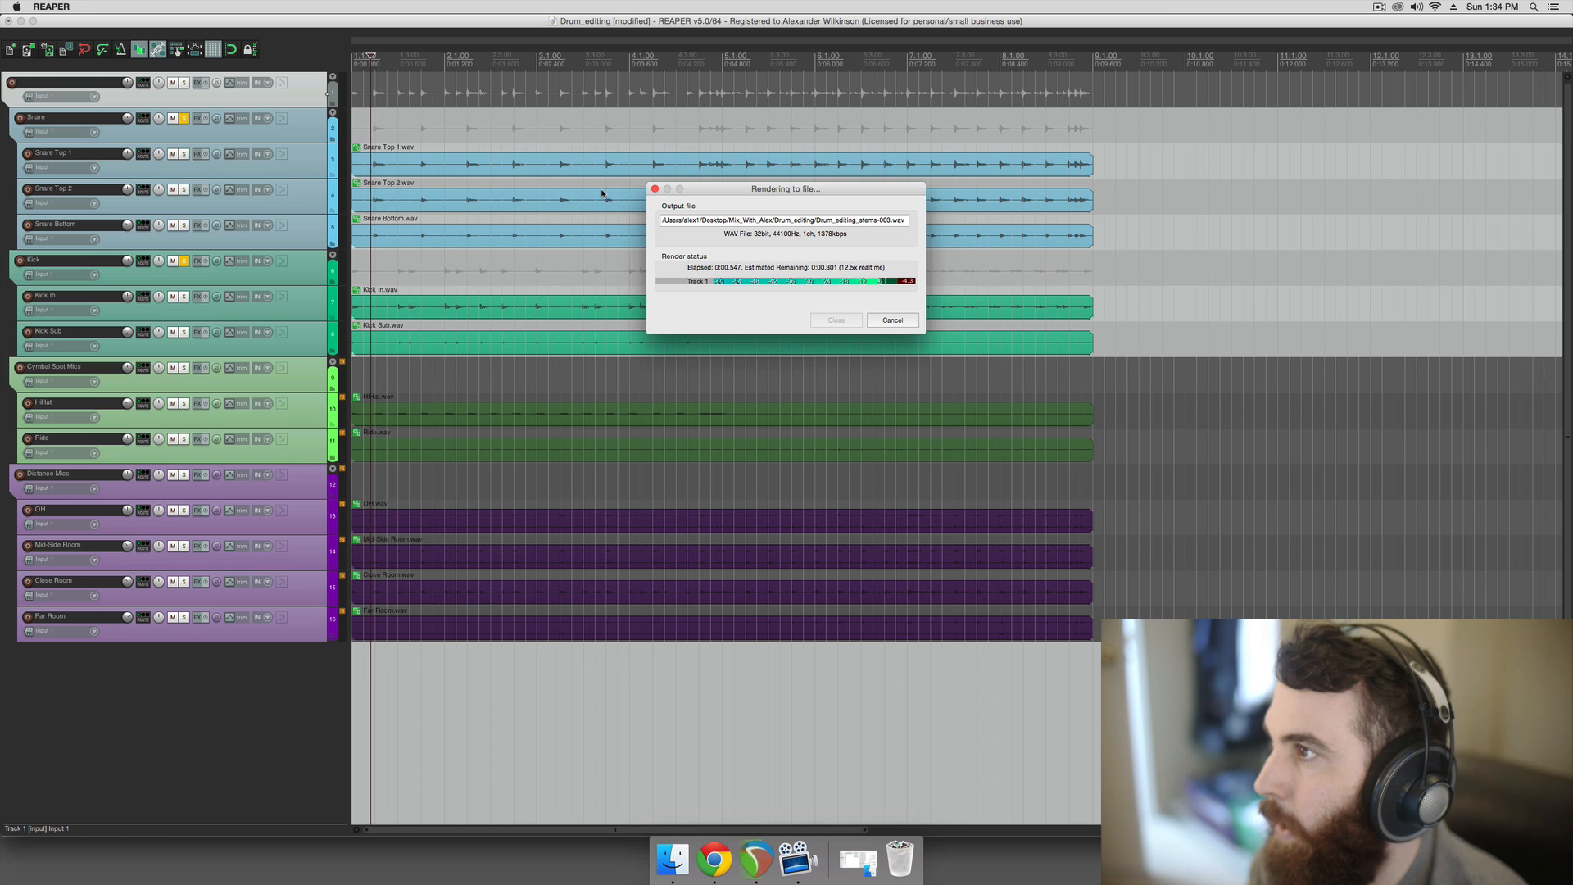
{"action": "left_click", "coordinate": [835, 319]}
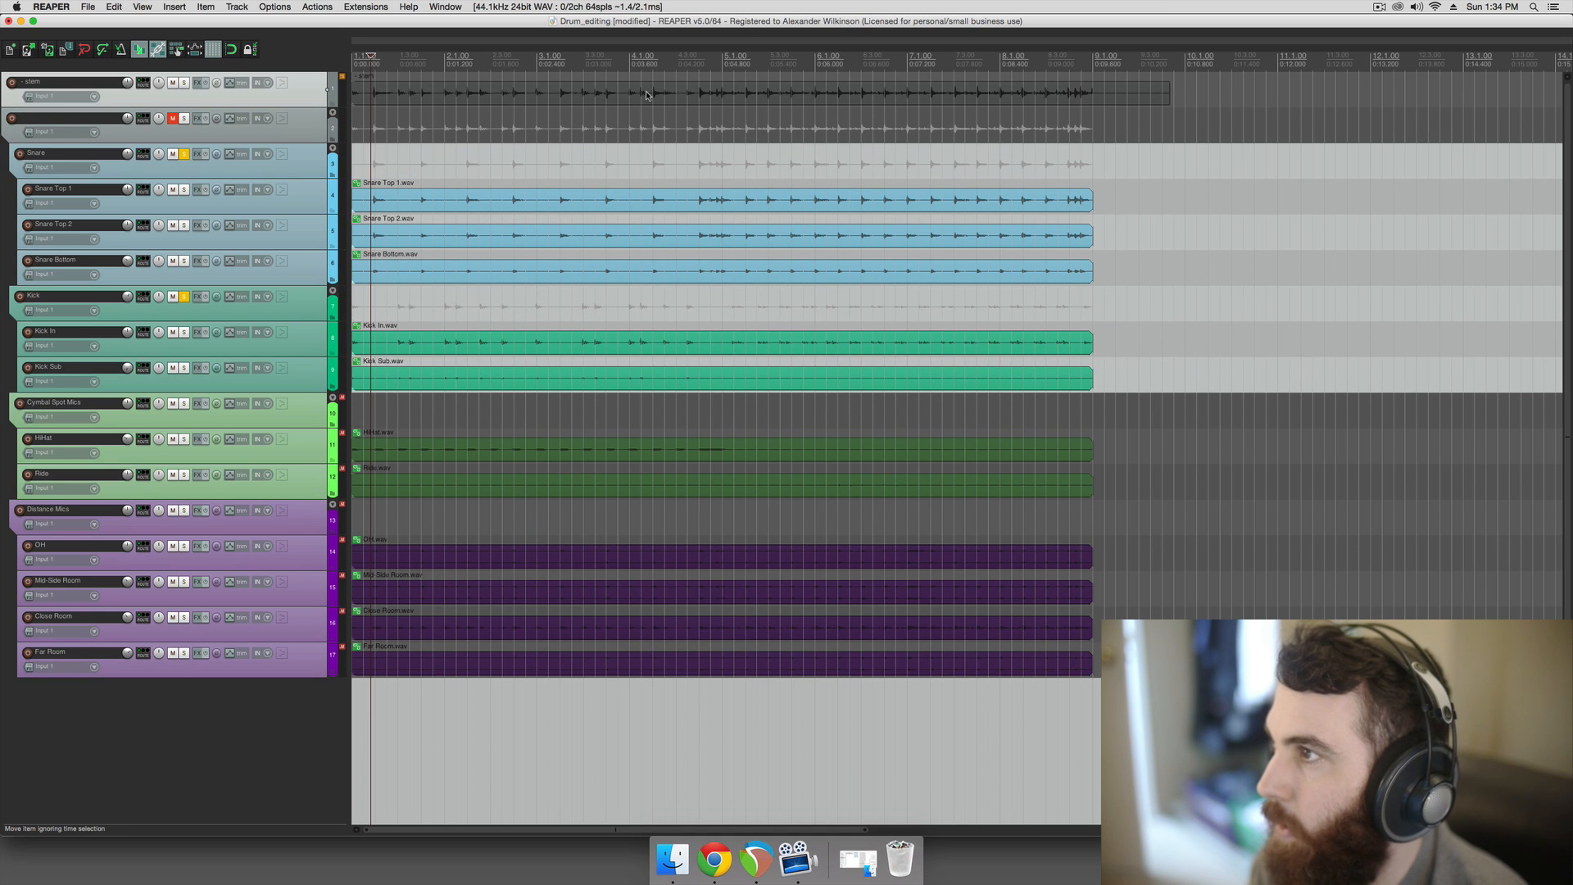
{"action": "mouse_move", "coordinate": [401, 100]}
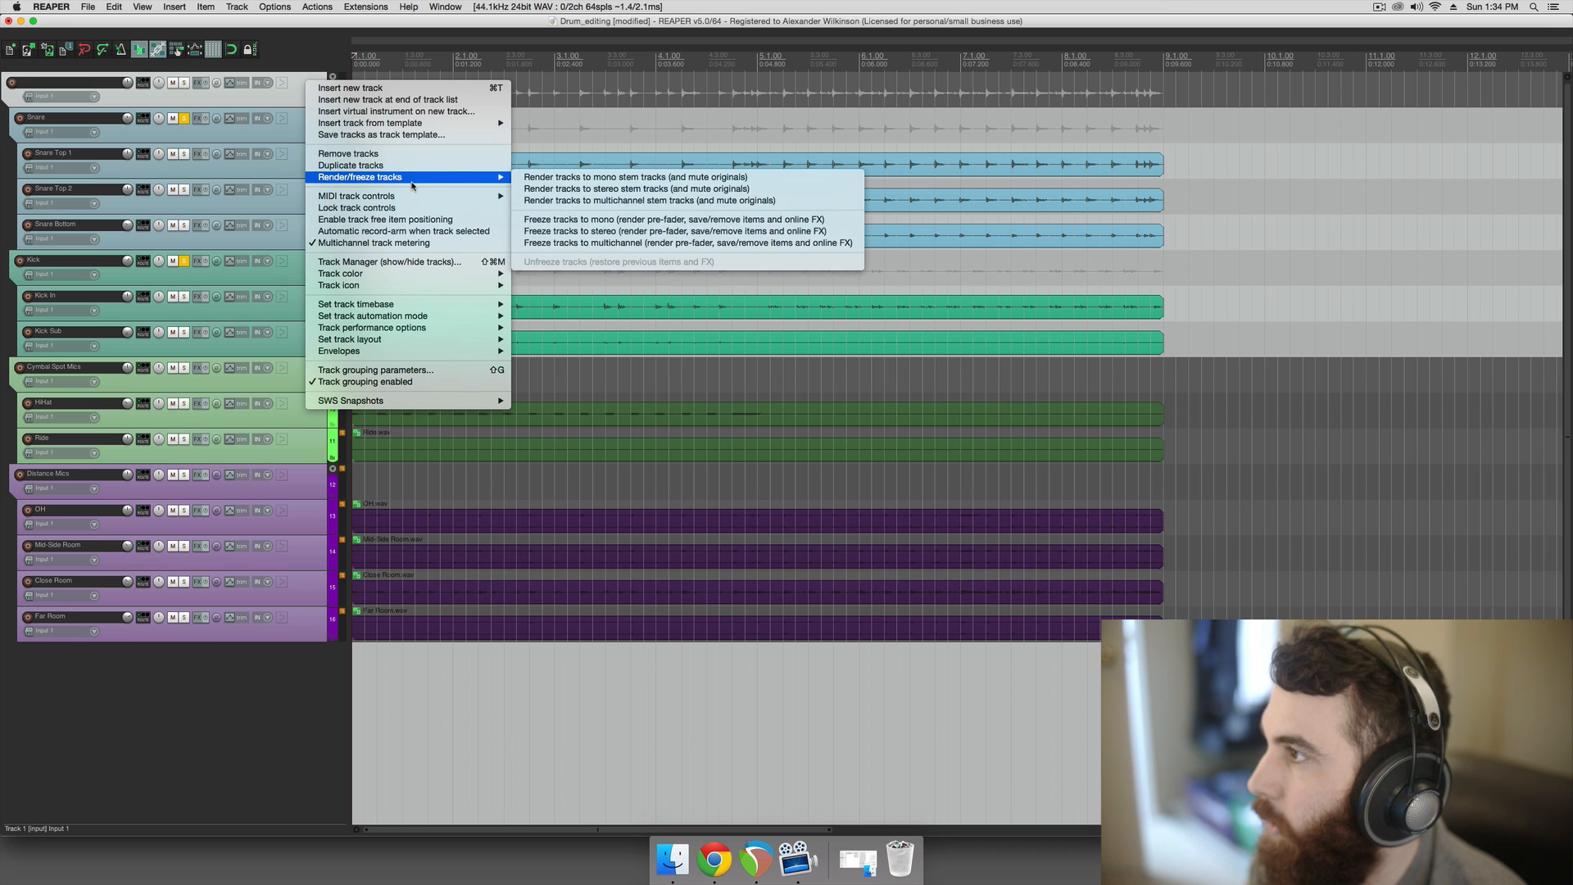
{"action": "mouse_move", "coordinate": [565, 187]}
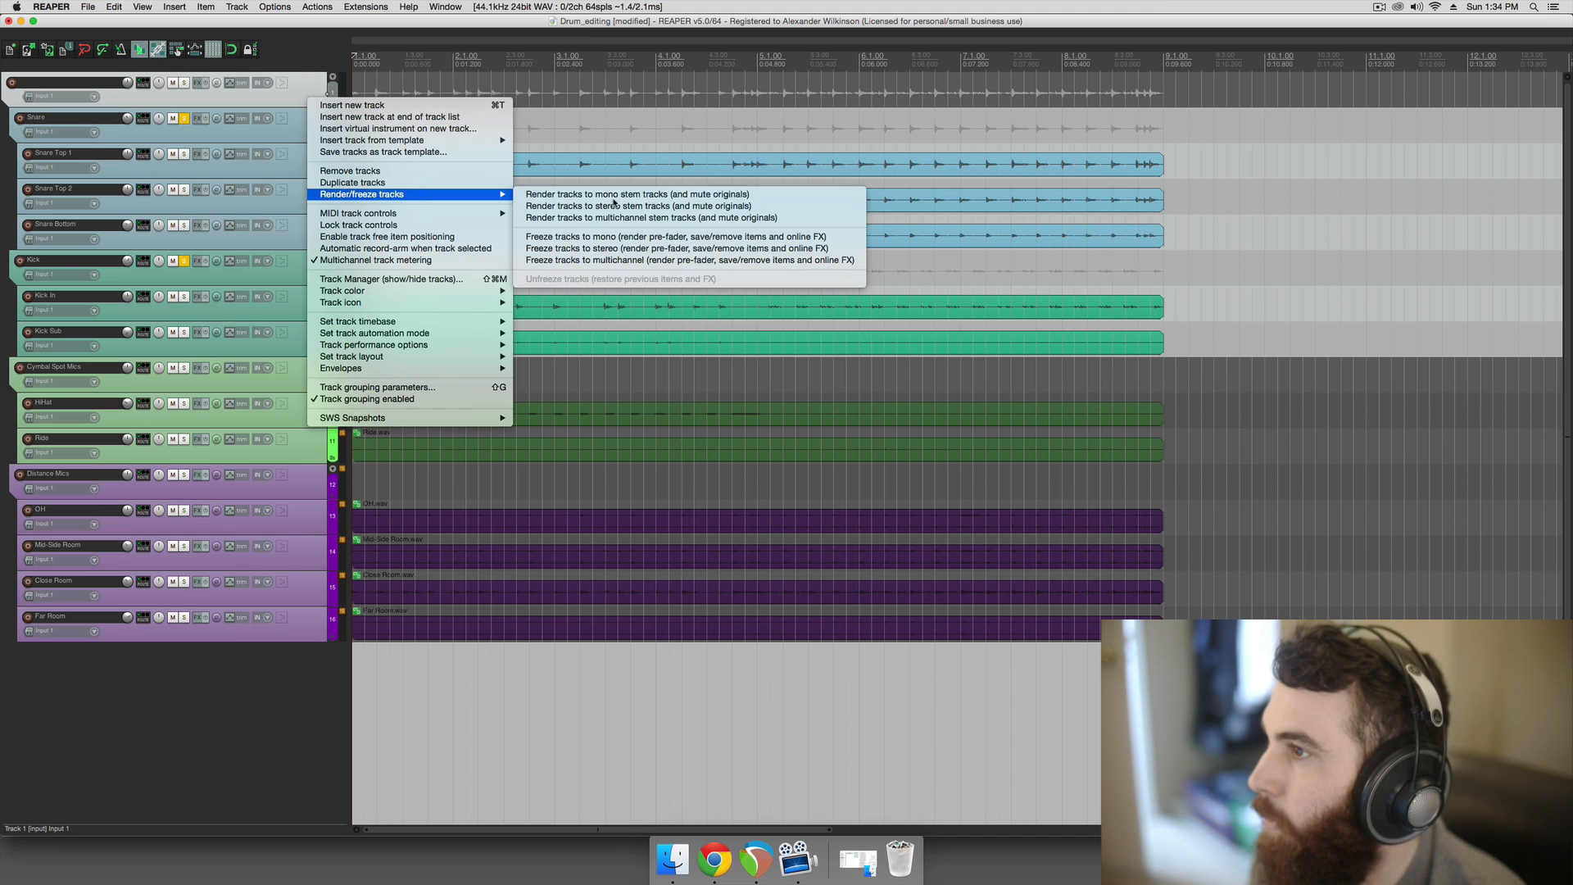
- Render the top track to a stereo stem track, muting the original
{"action": "left_click", "coordinate": [636, 206]}
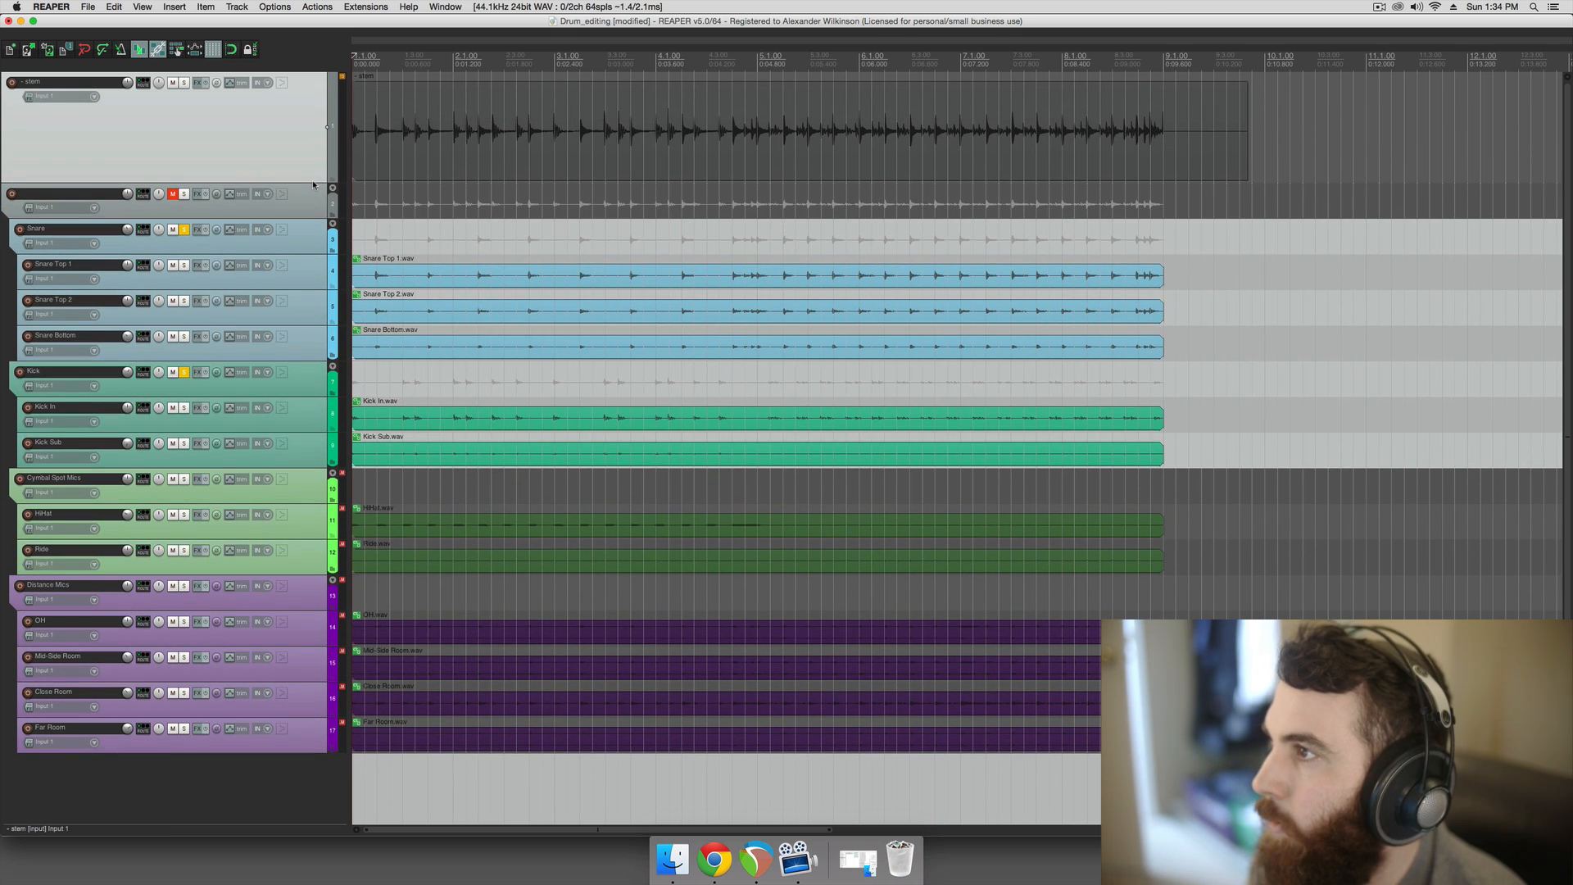
{"action": "left_click", "coordinate": [172, 194]}
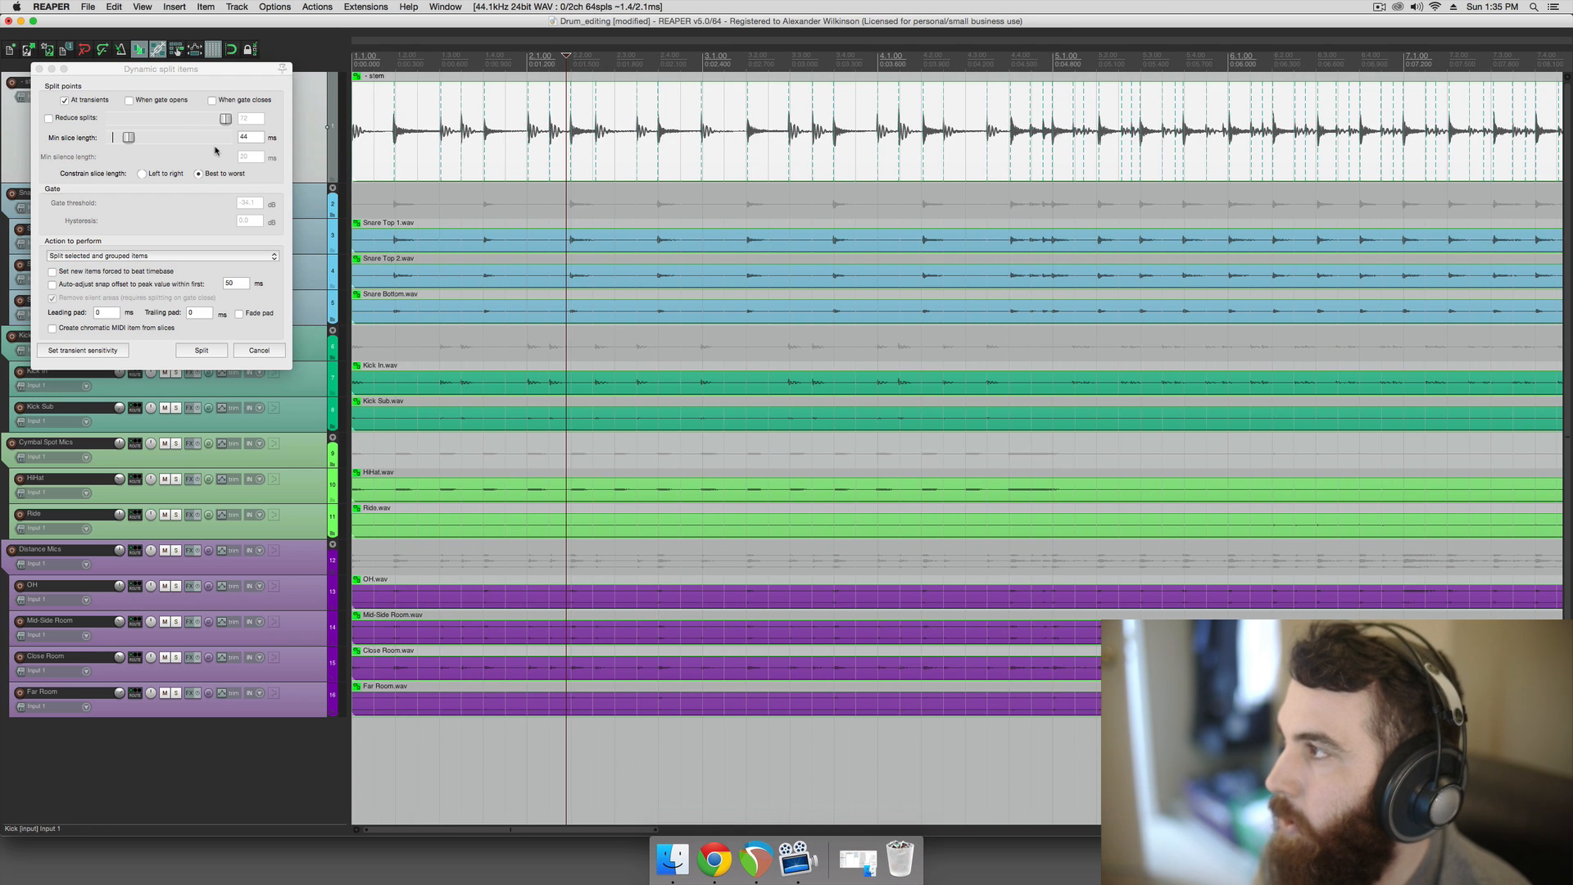
{"action": "mouse_move", "coordinate": [181, 305]}
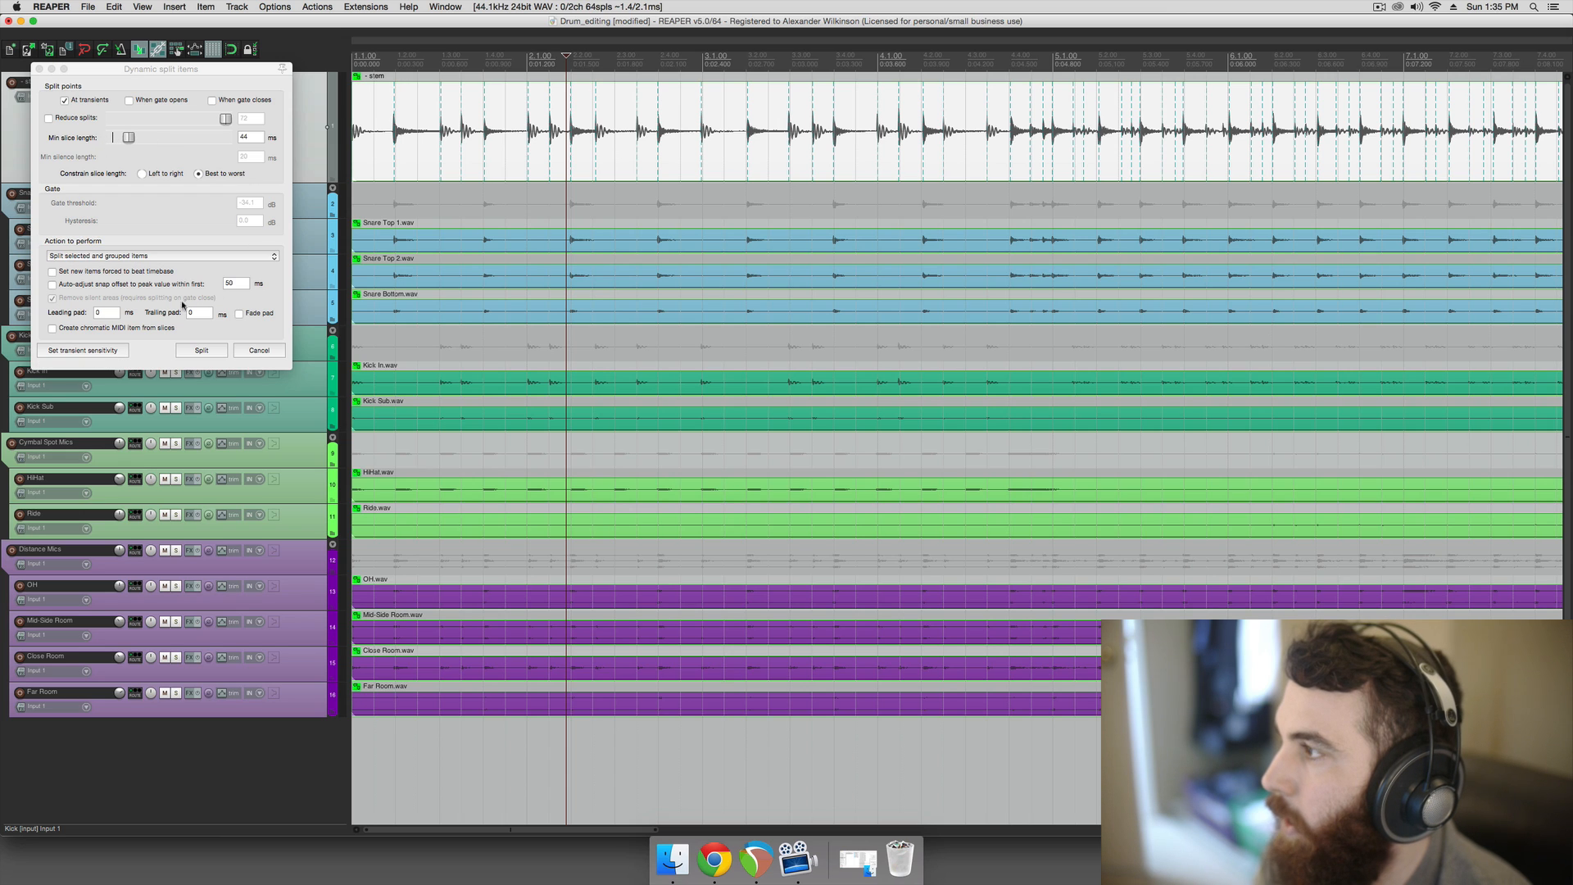
- Lower the transient sensitivity threshold to about -22.7 dB so markers match drum hits
{"action": "left_click", "coordinate": [82, 351]}
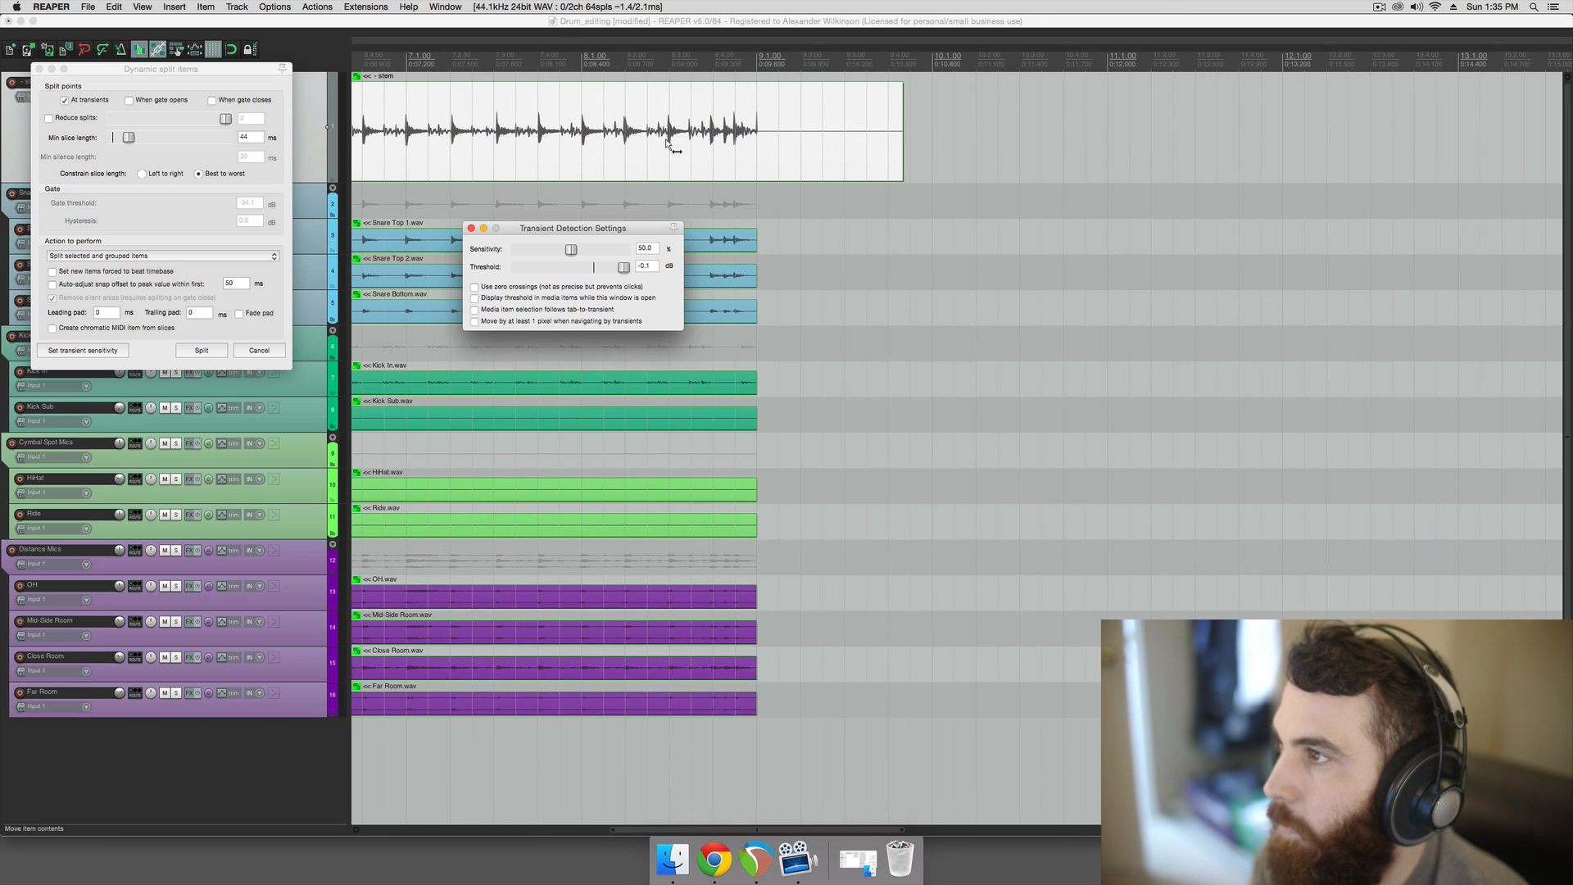
{"action": "left_click_drag", "start_coordinate": [622, 266], "coordinate": [604, 266]}
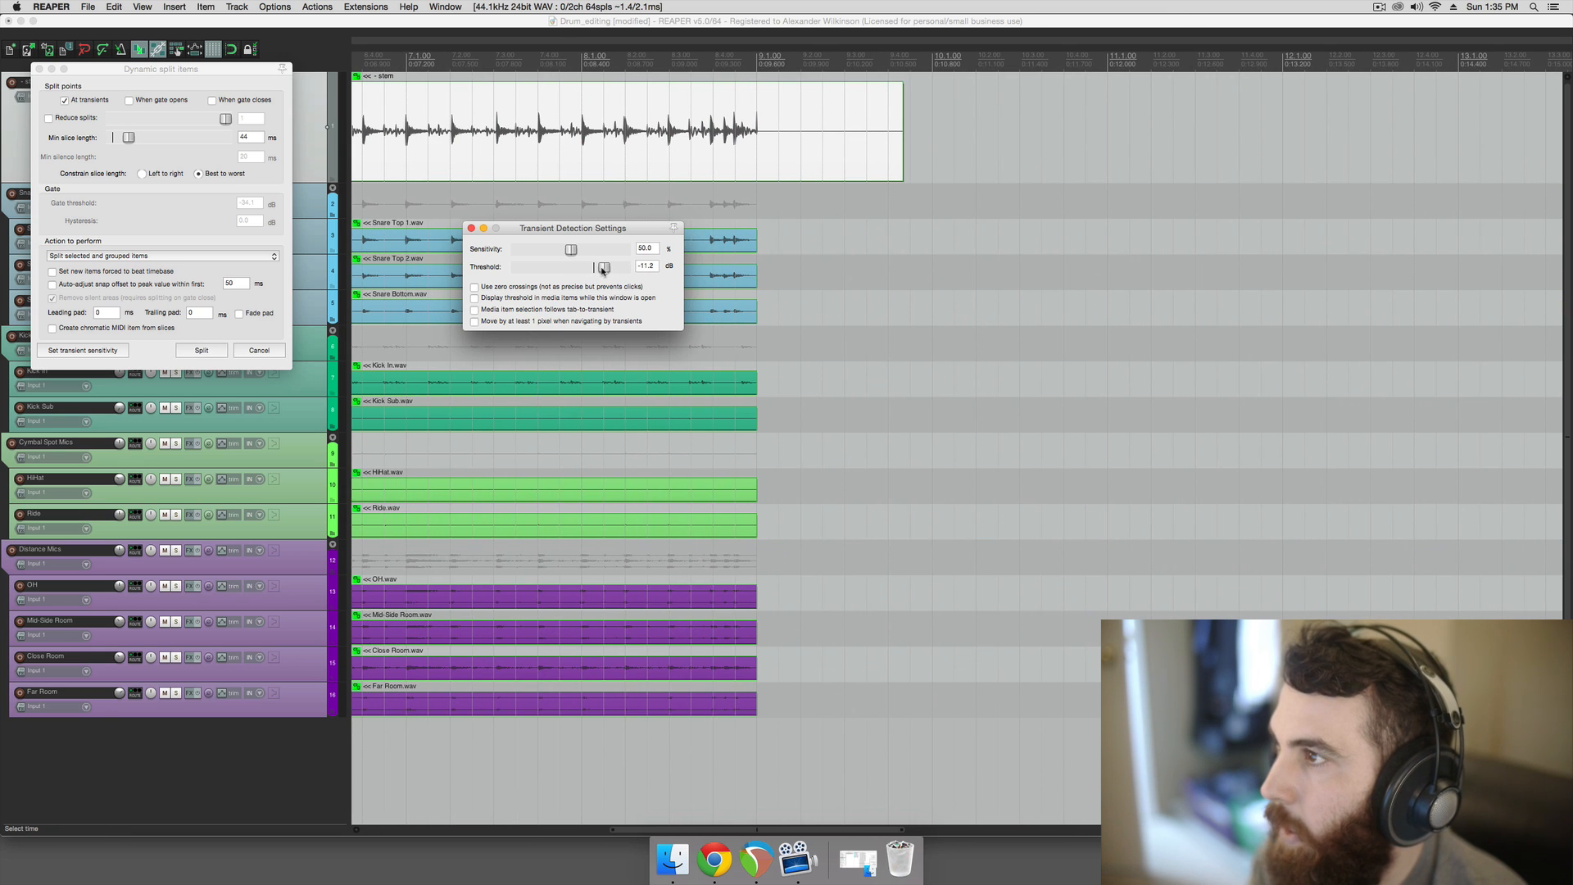
{"action": "left_click_drag", "start_coordinate": [602, 265], "coordinate": [593, 265]}
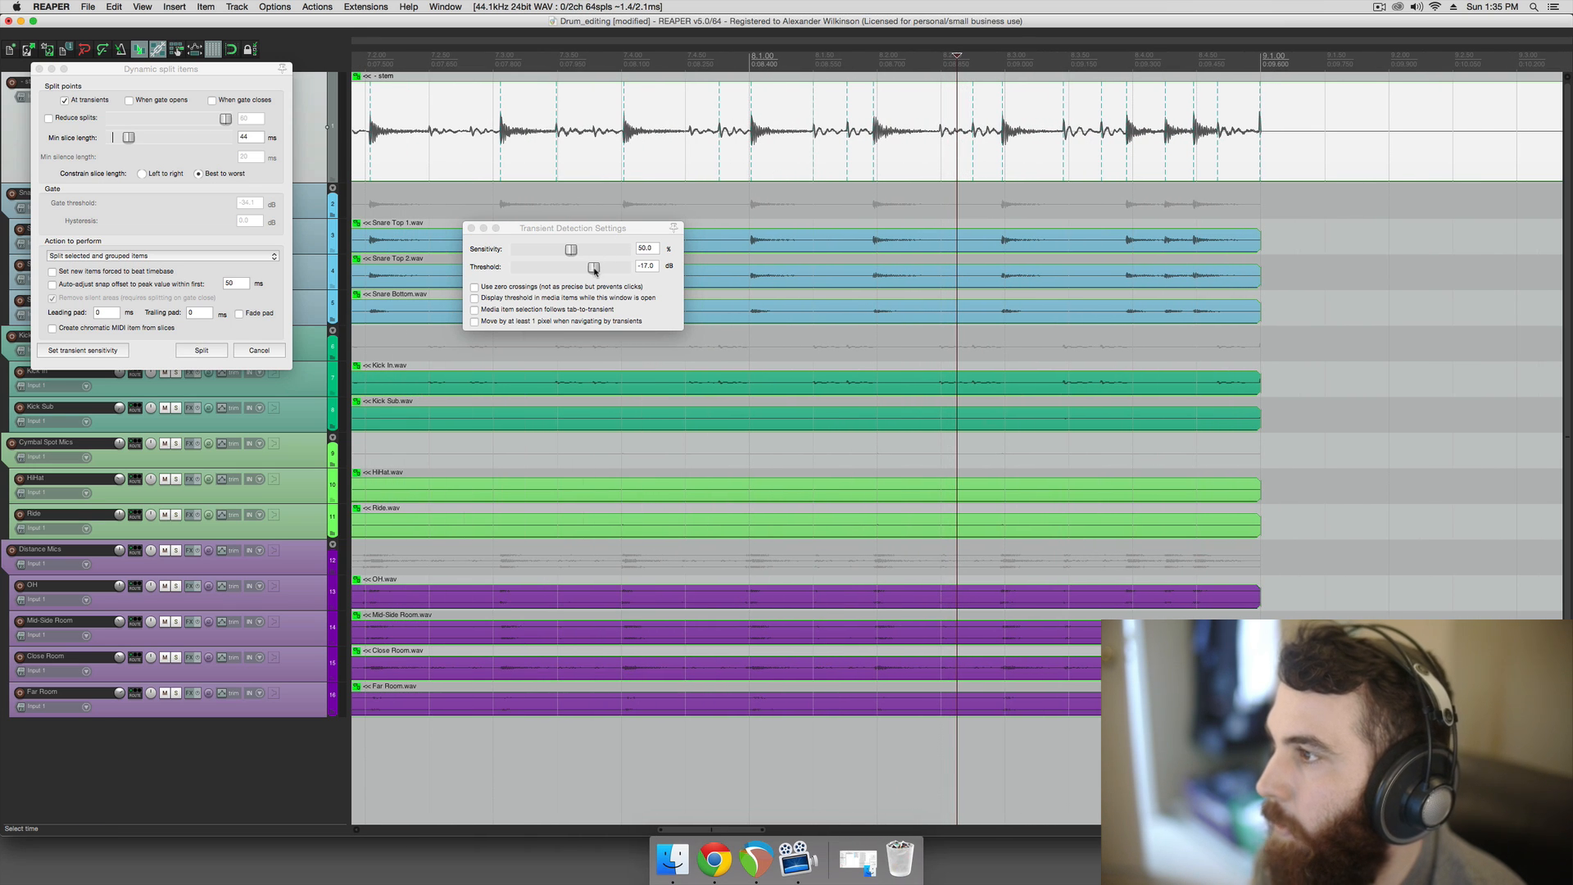
{"action": "left_click_drag", "start_coordinate": [593, 266], "coordinate": [586, 265]}
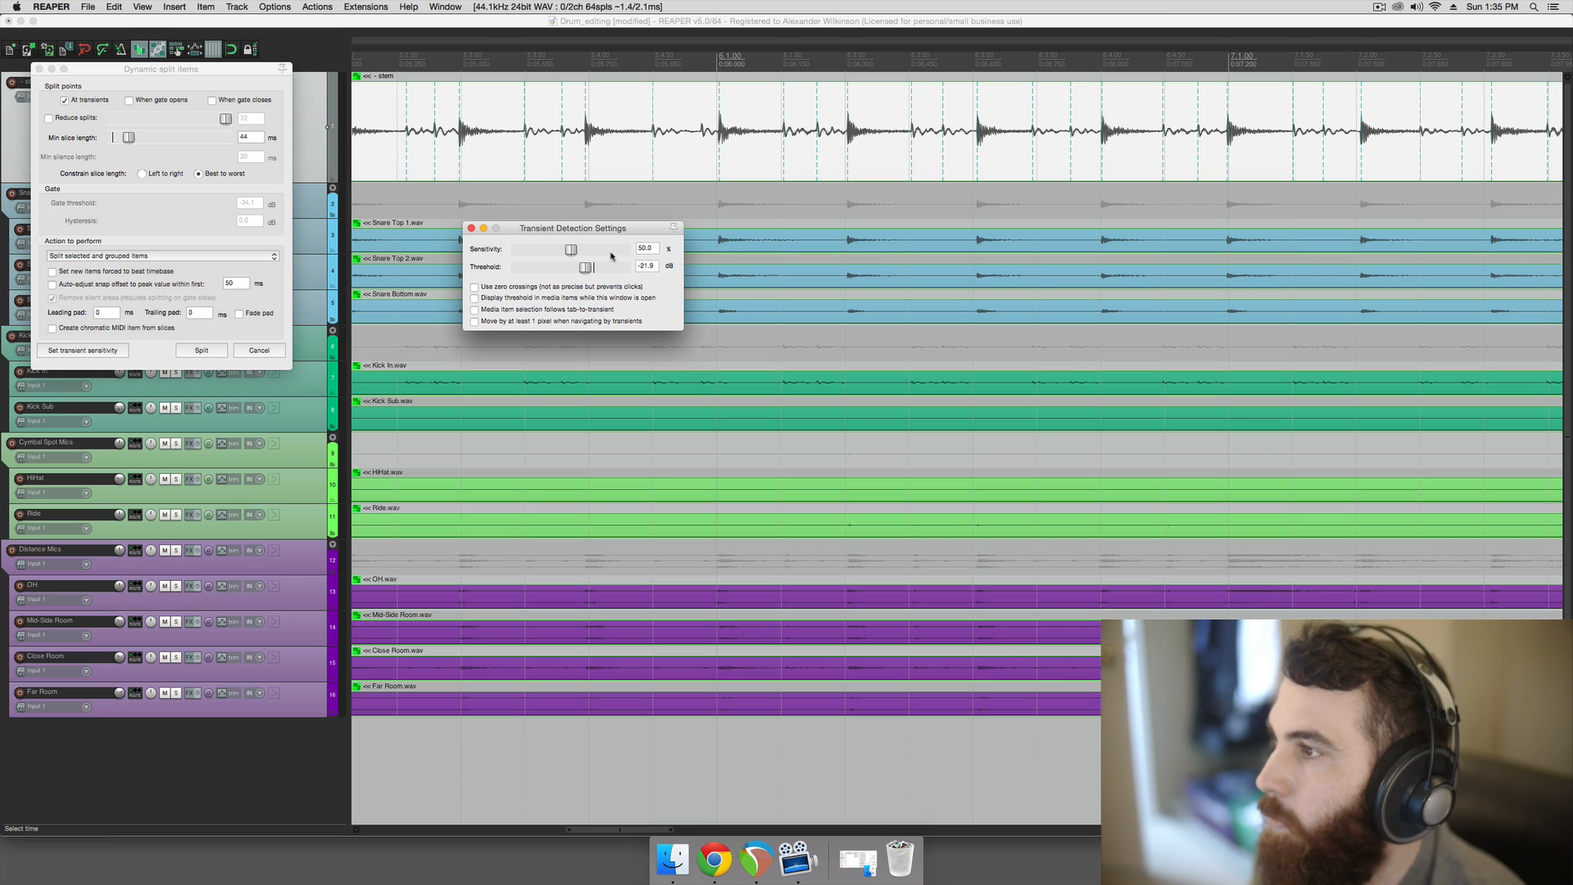
{"action": "left_click_drag", "start_coordinate": [590, 266], "coordinate": [583, 267]}
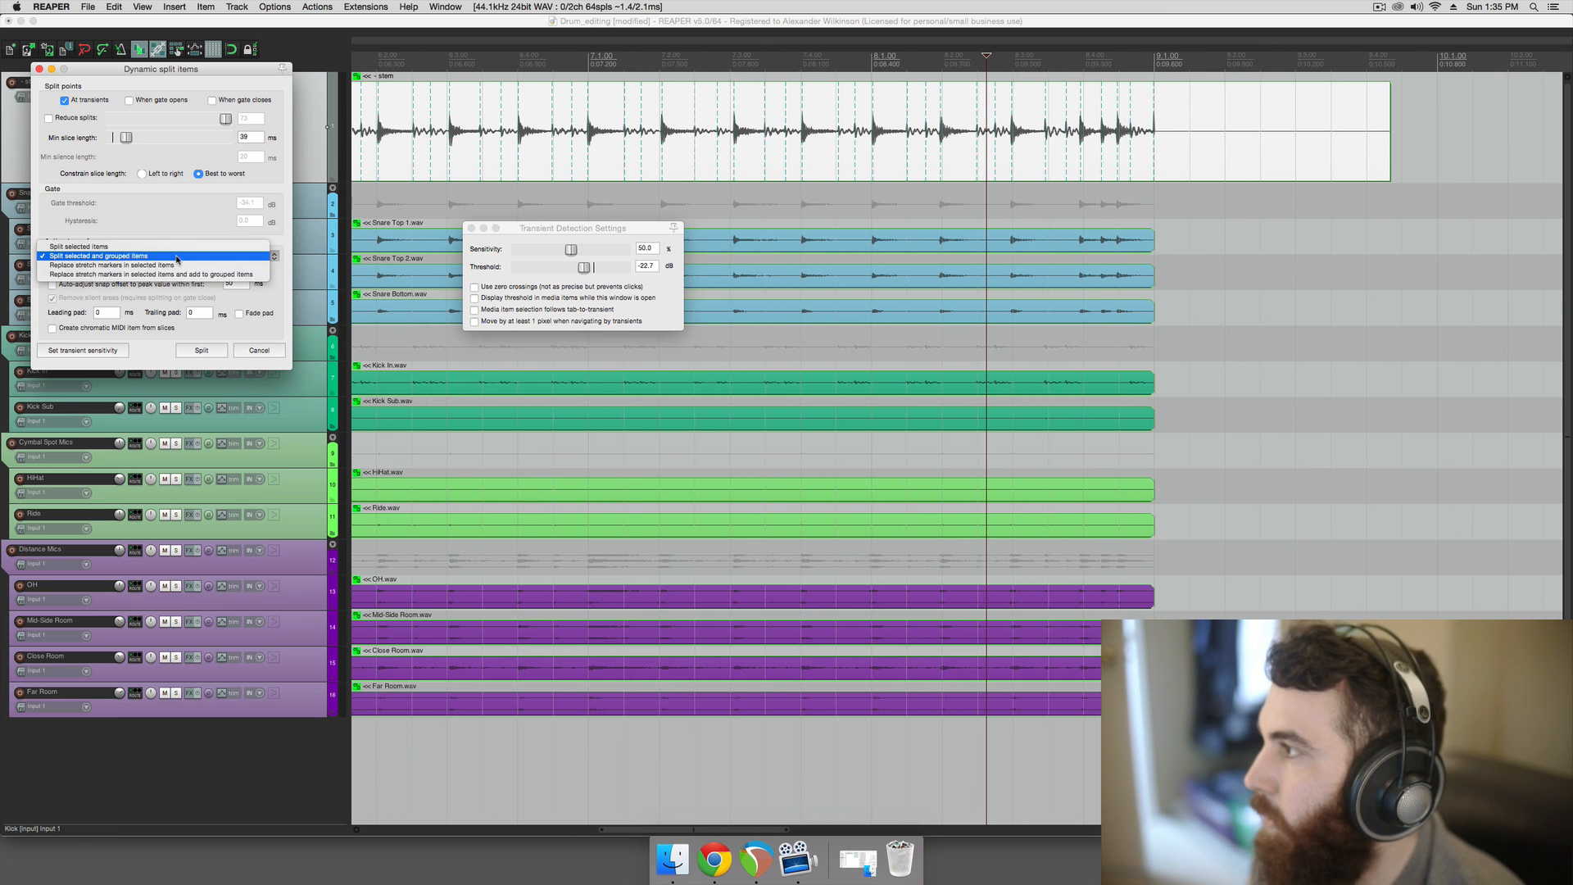
- Split selected and grouped items at the detected transients
{"action": "left_click", "coordinate": [98, 256]}
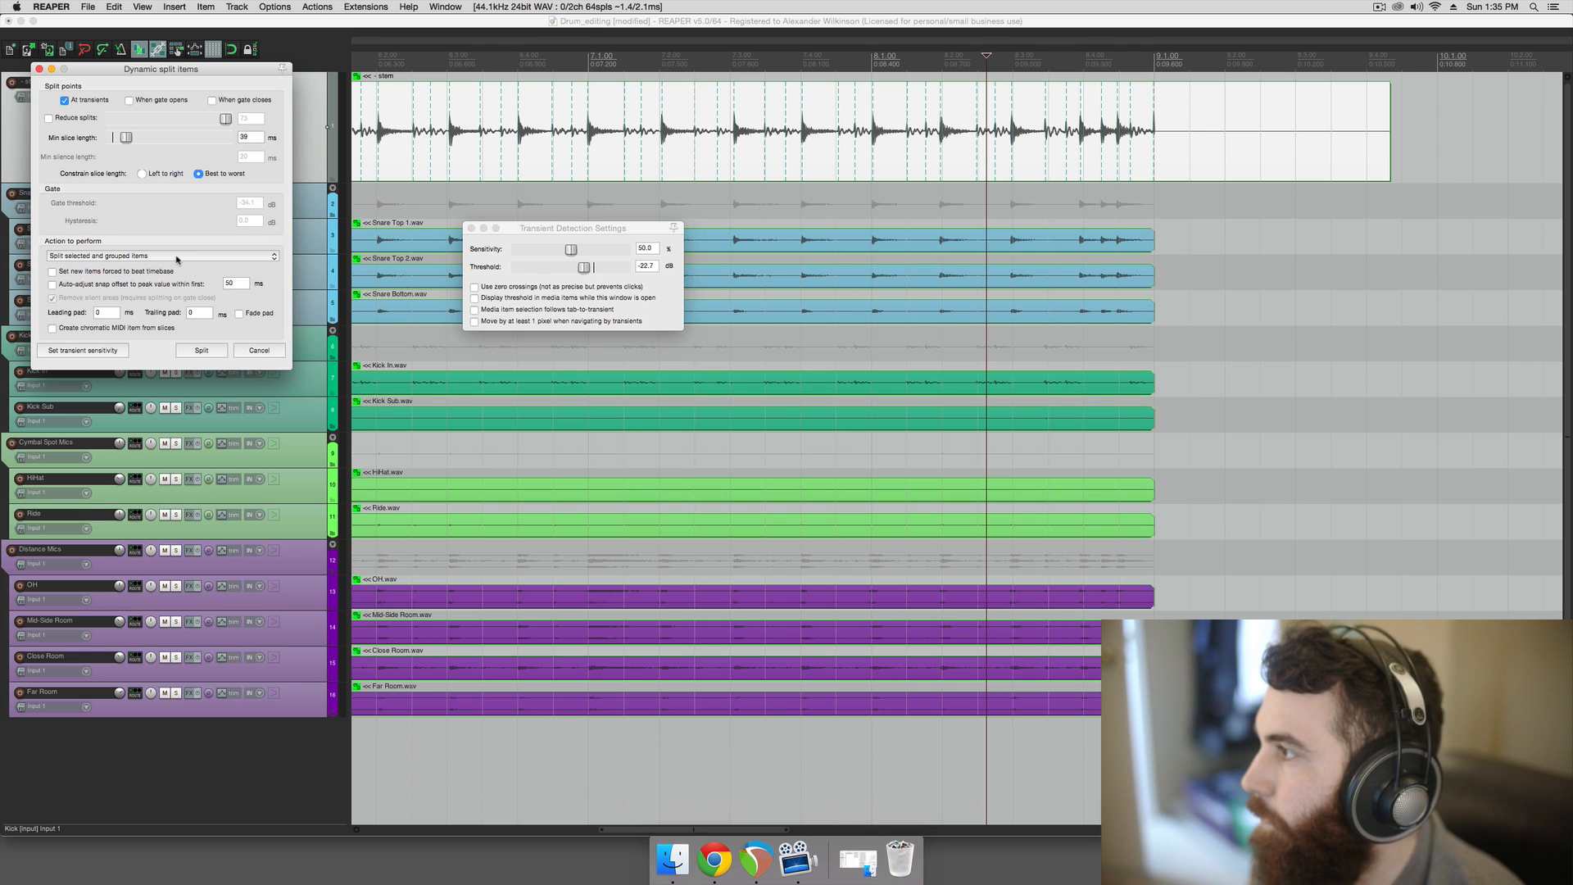
{"action": "left_click", "coordinate": [200, 351]}
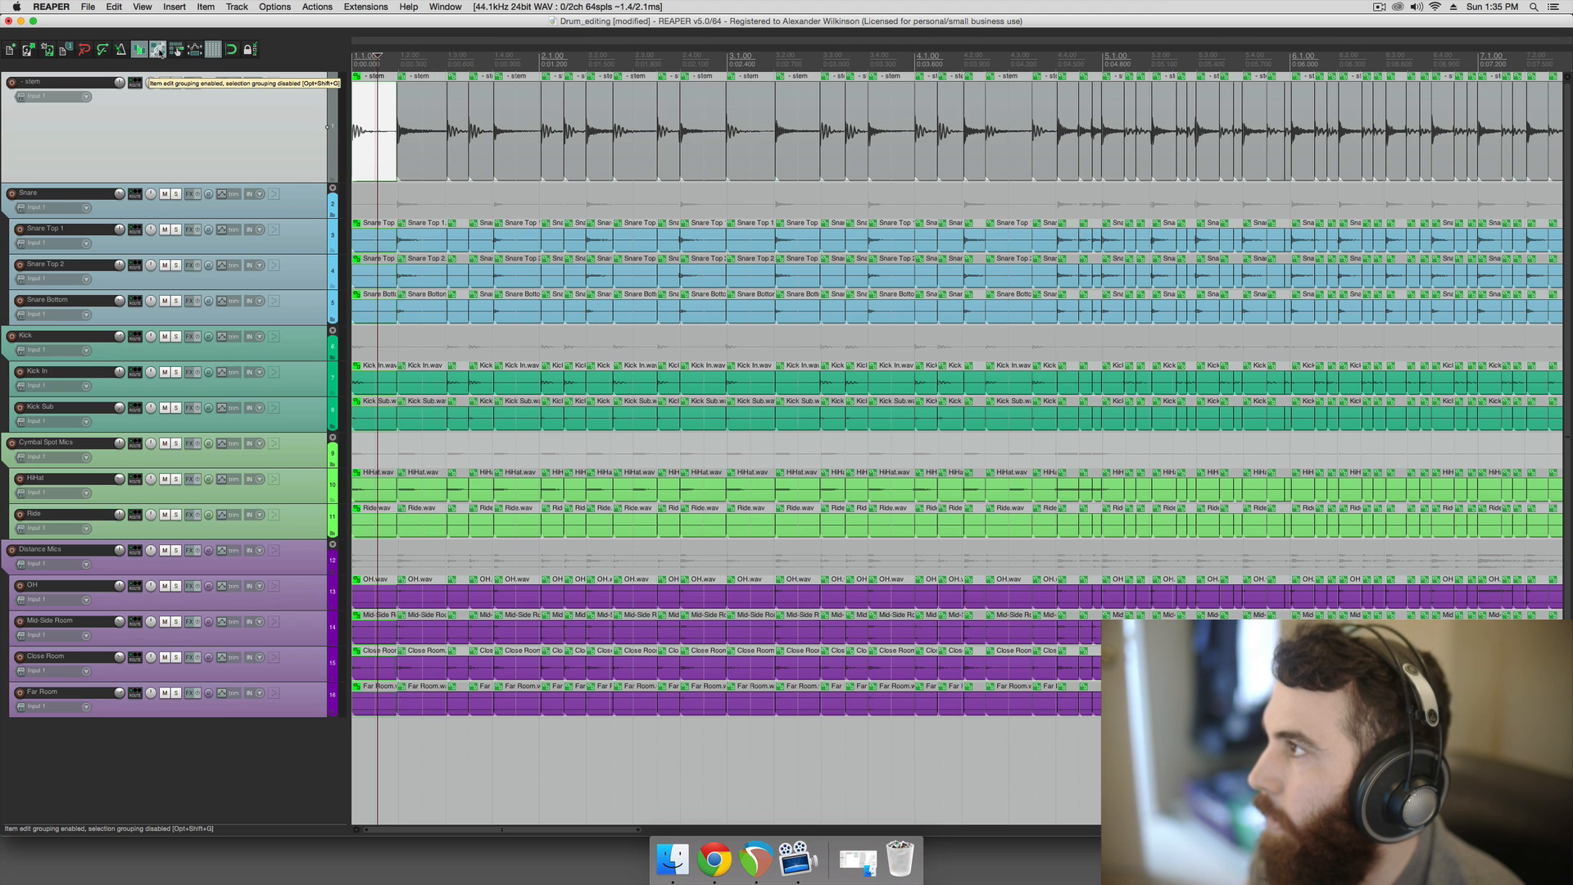
- Enable 'Selecting one item selects group' and confirm item grouping is on
{"action": "left_click", "coordinate": [159, 49]}
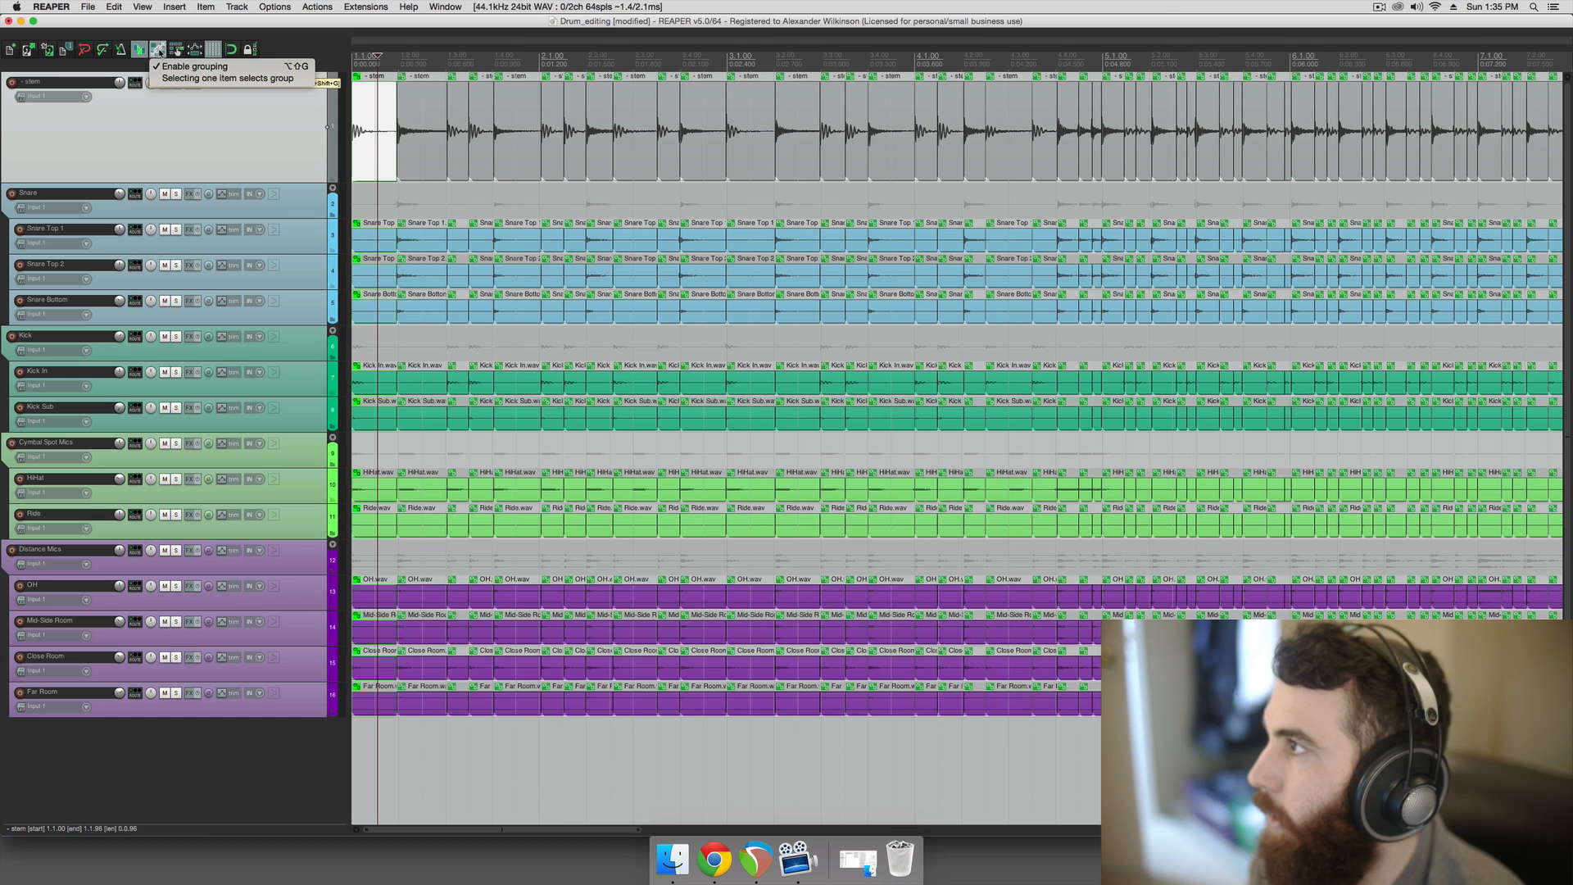
{"action": "mouse_move", "coordinate": [229, 79]}
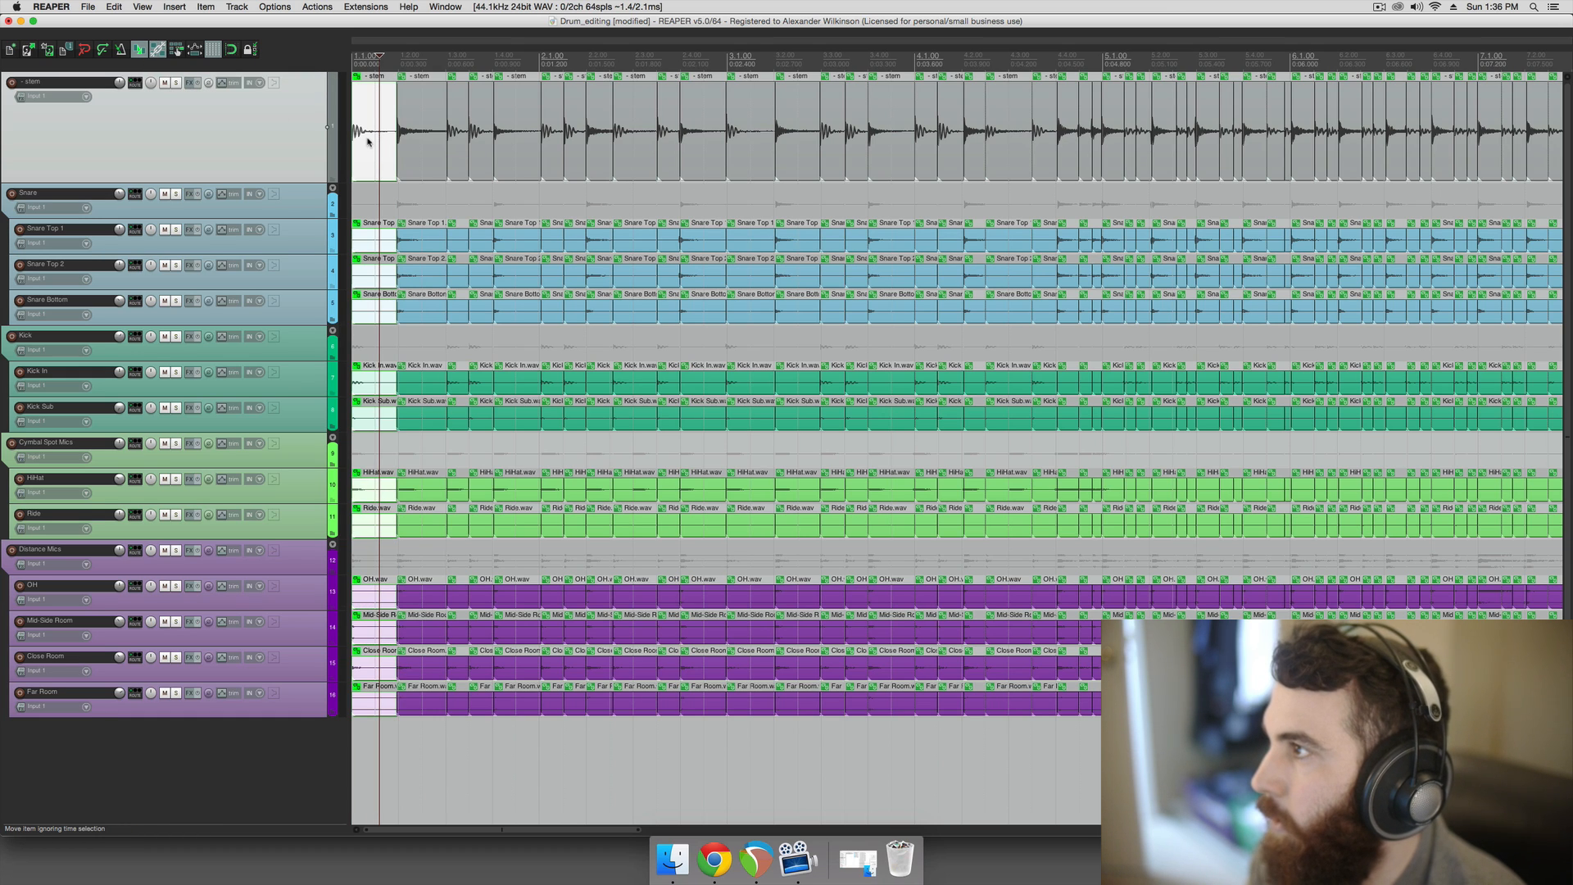
{"action": "left_click", "coordinate": [273, 7]}
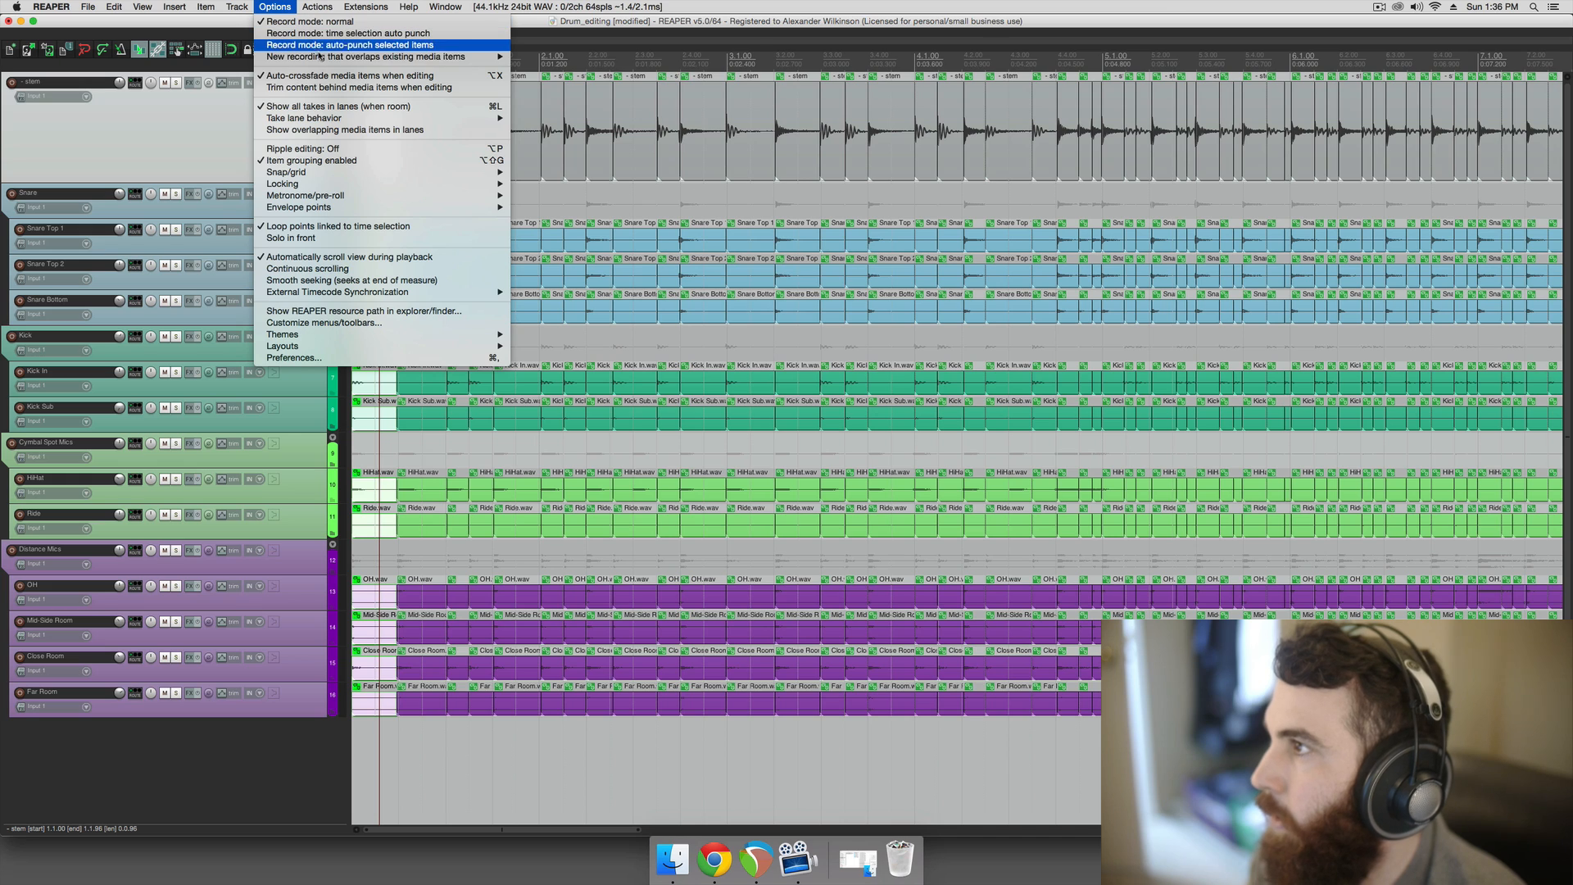
{"action": "mouse_move", "coordinate": [346, 75]}
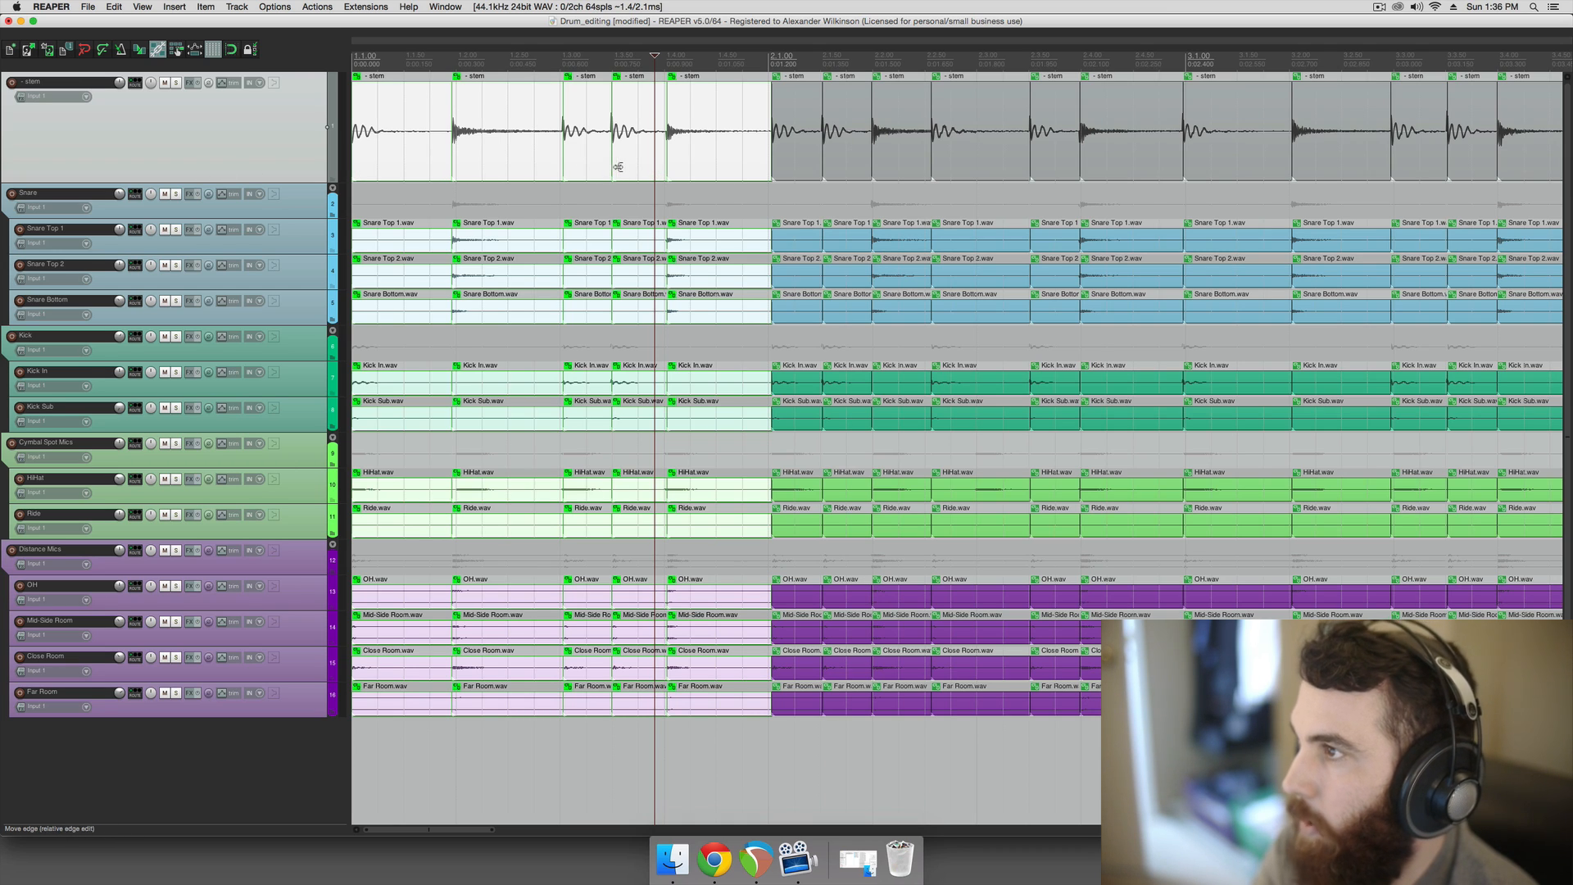
{"action": "mouse_move", "coordinate": [690, 162]}
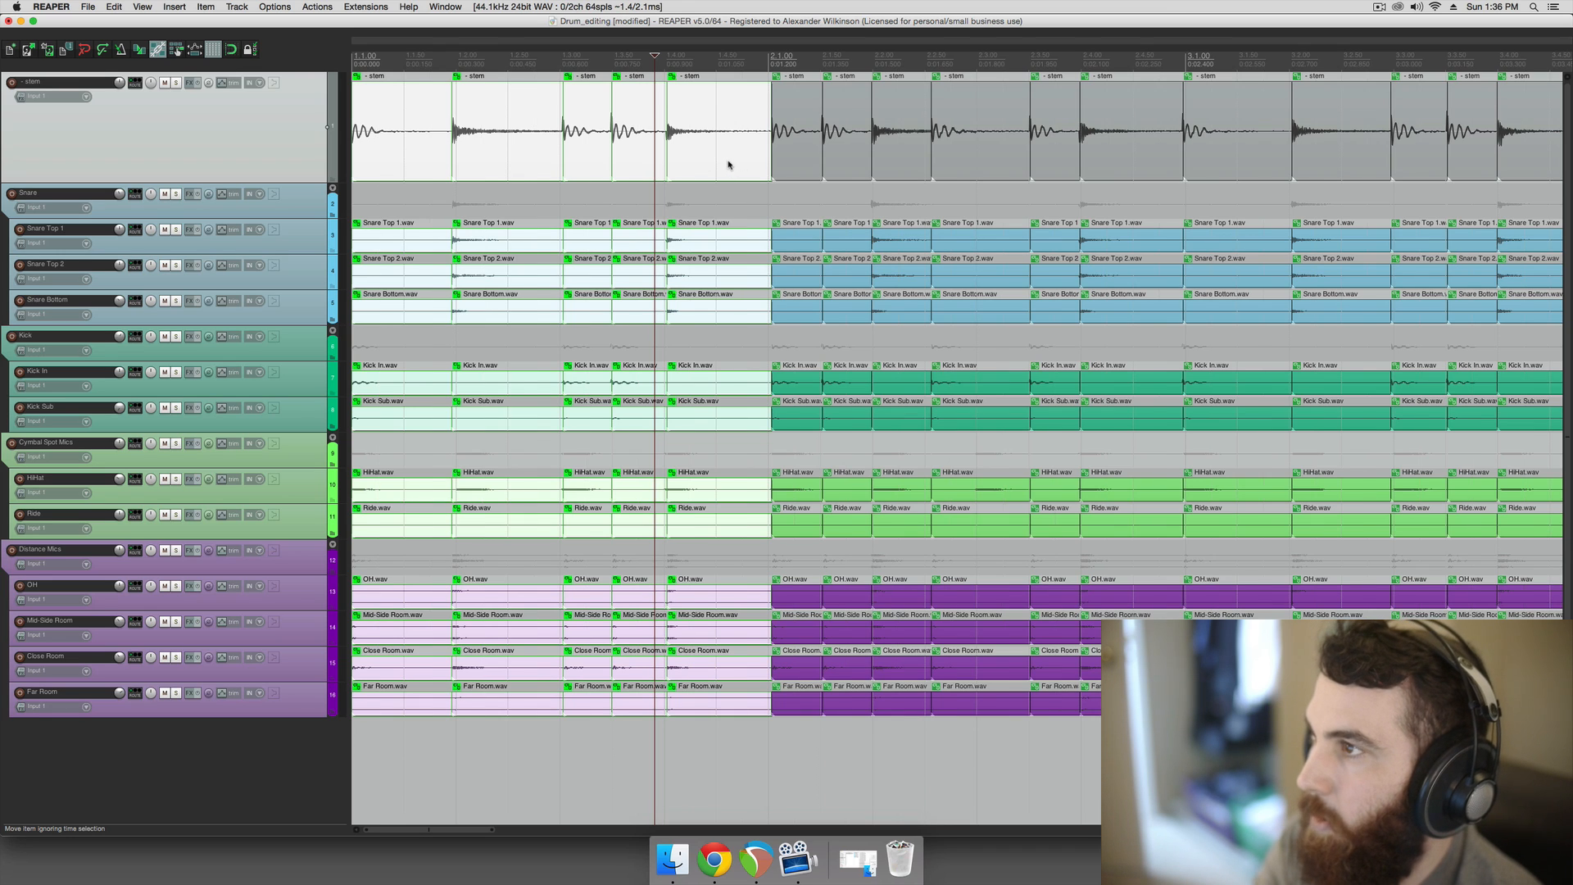
{"action": "mouse_move", "coordinate": [736, 164]}
{"action": "type", "text": "q"}
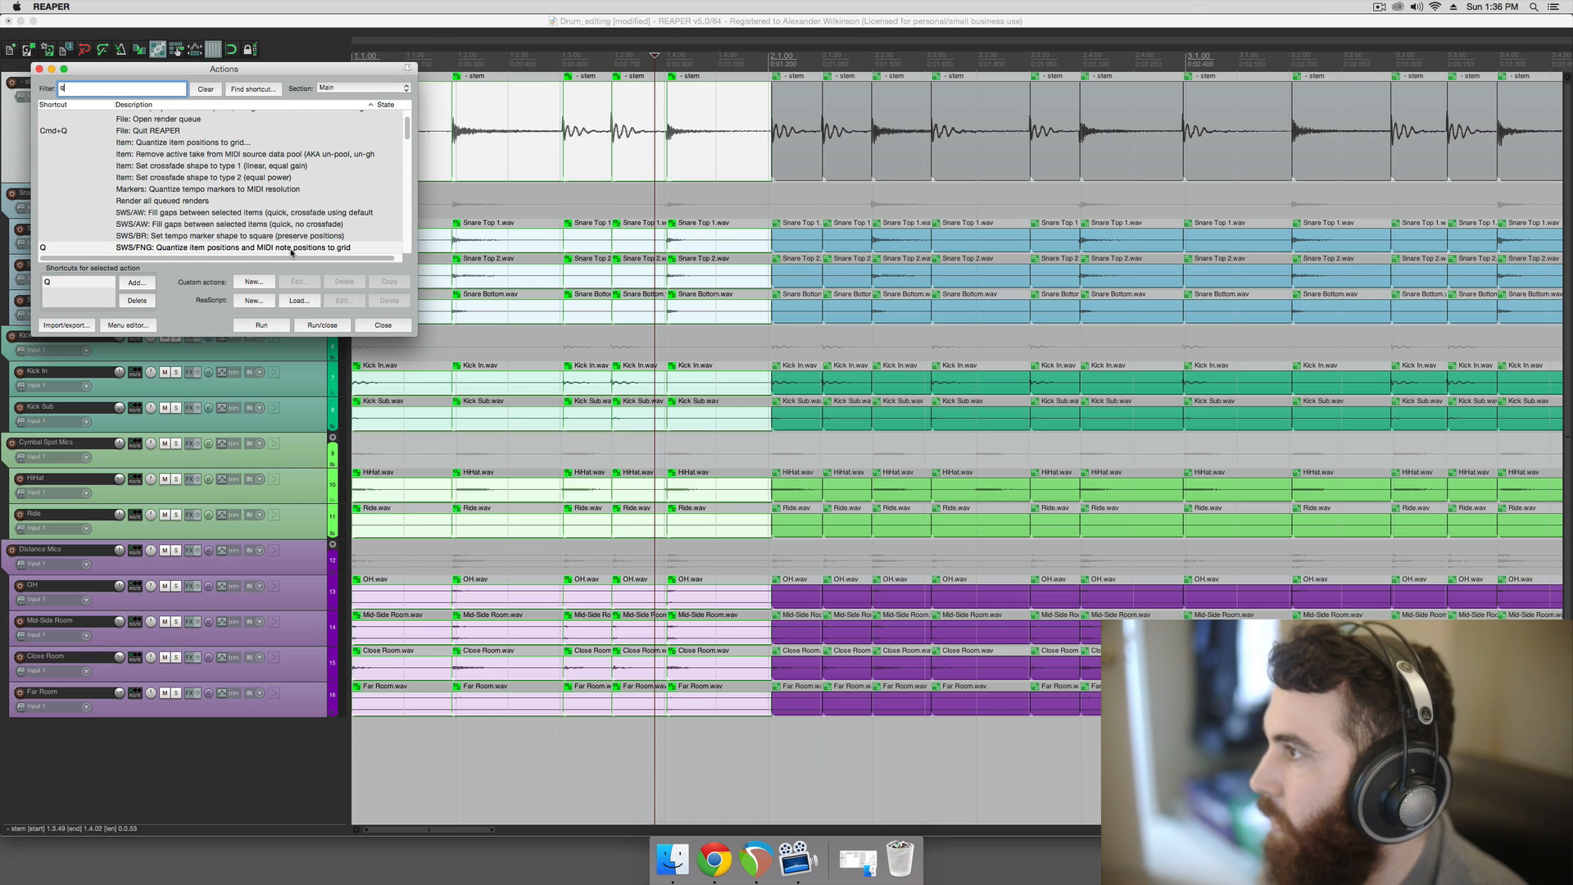
- Run SWS/FNG: Quantize item positions to grid on the selected slices
{"action": "scroll", "scroll_direction": "down", "scroll_amount": 3}
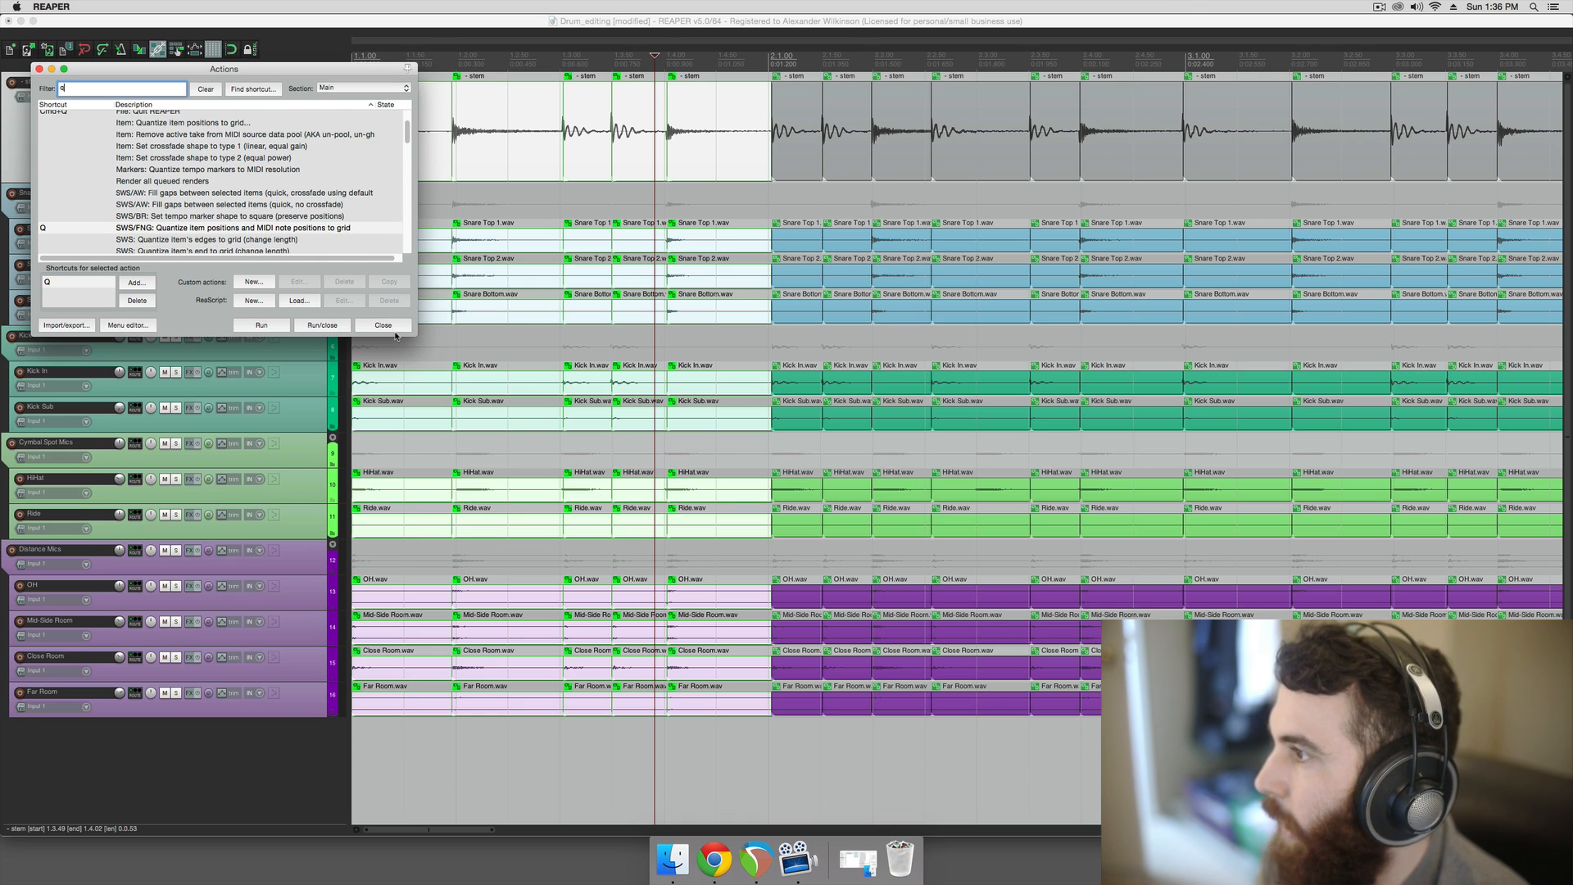
{"action": "left_click", "coordinate": [382, 325]}
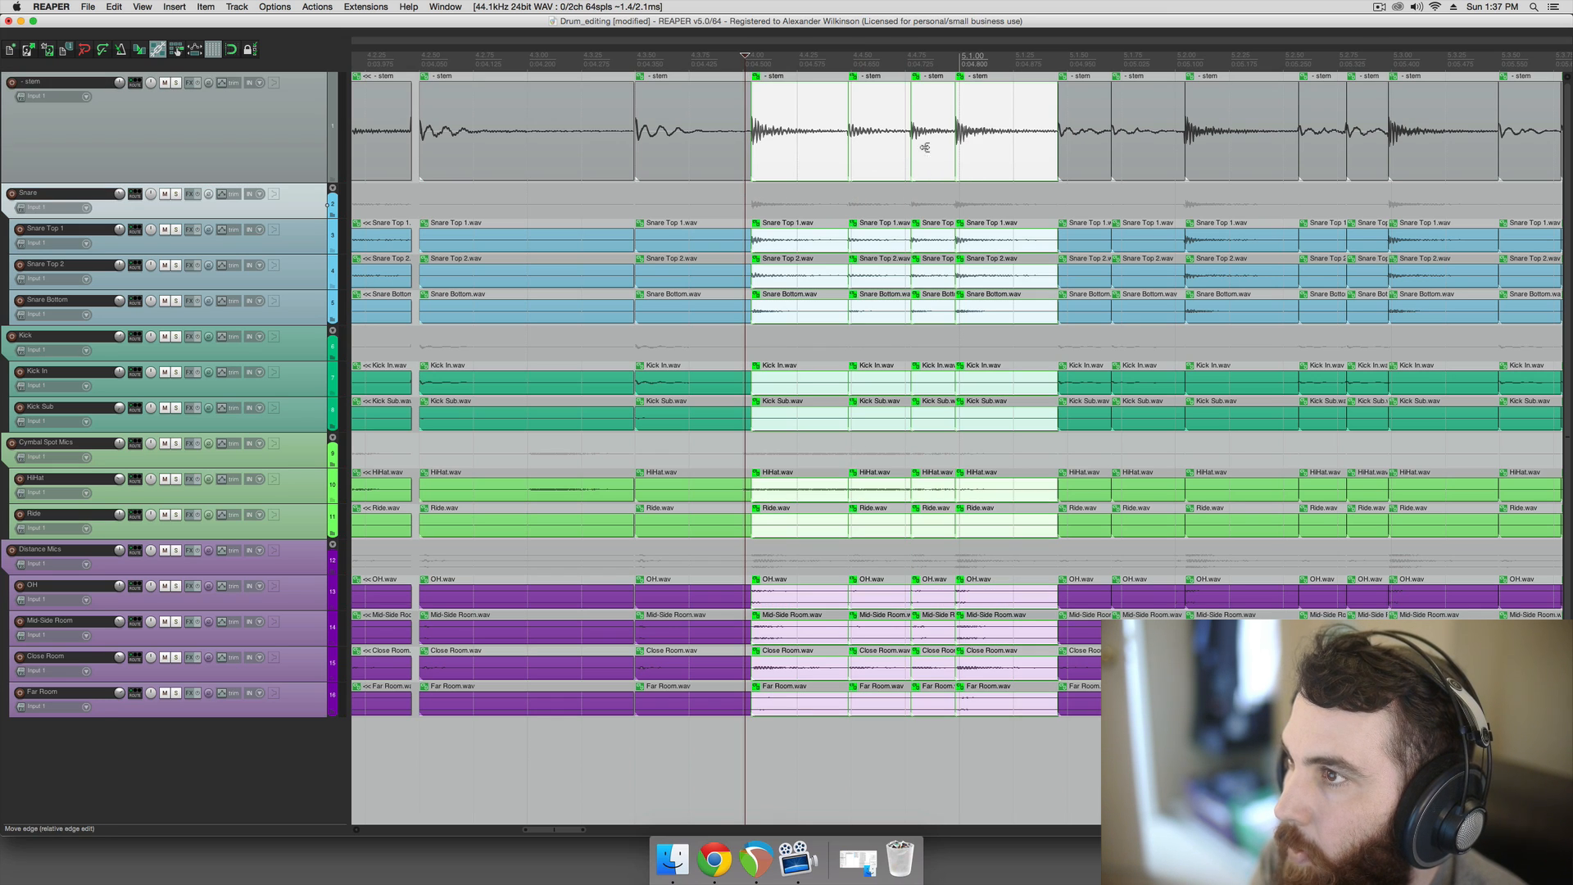
{"action": "mouse_move", "coordinate": [1381, 170]}
{"action": "type", "text": "fill"}
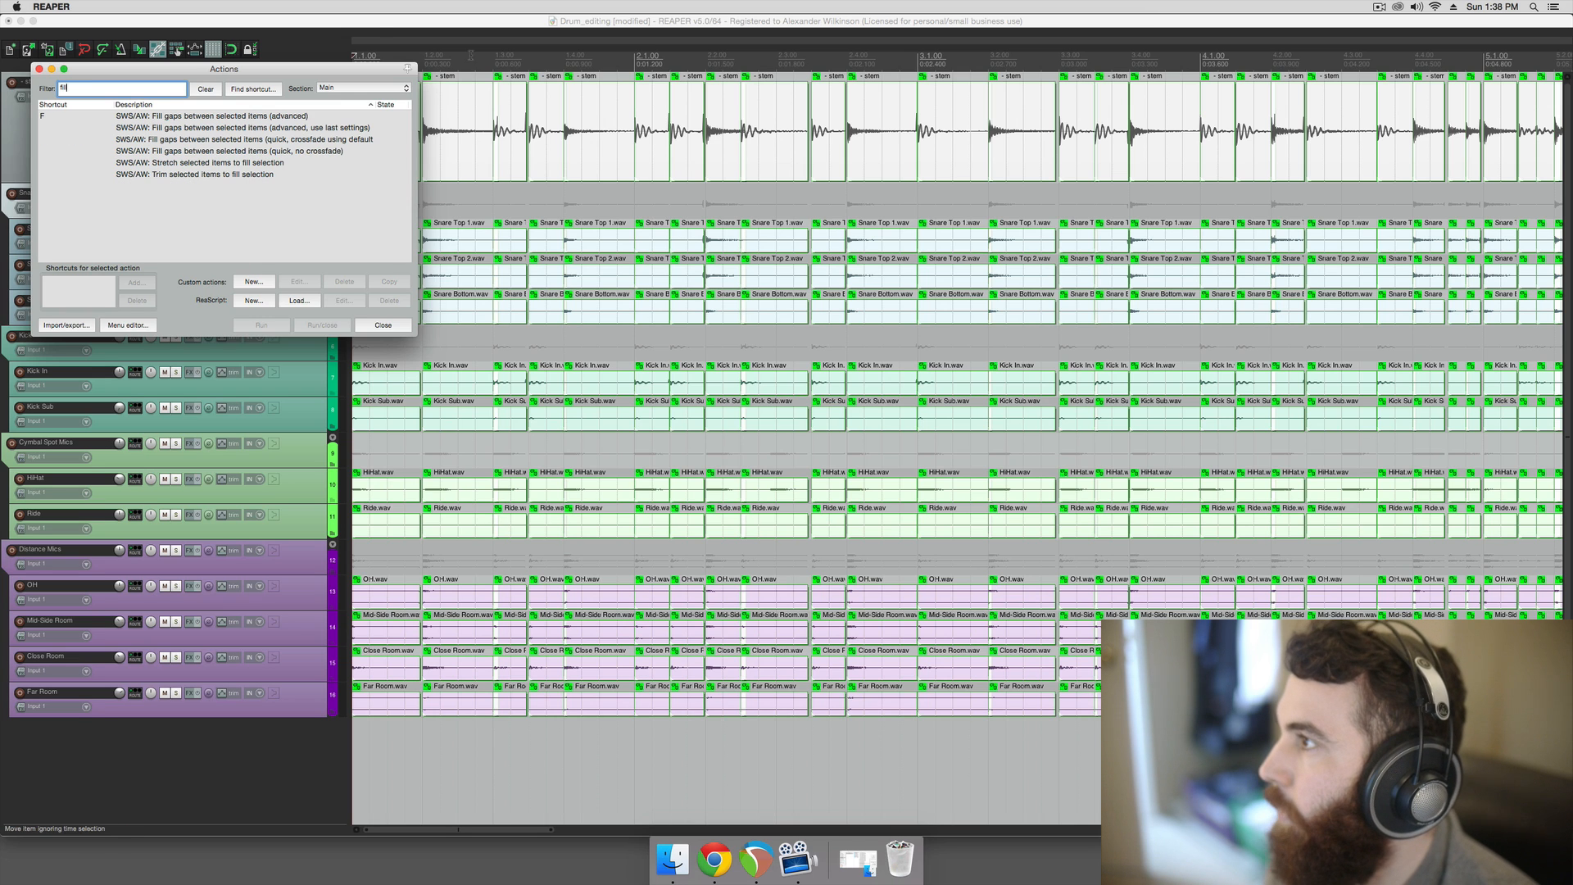
- Run SWS/AW Fill gaps (advanced) with 'Mark possible artifacts' ticked
{"action": "left_click_drag", "start_coordinate": [223, 69], "coordinate": [482, 123]}
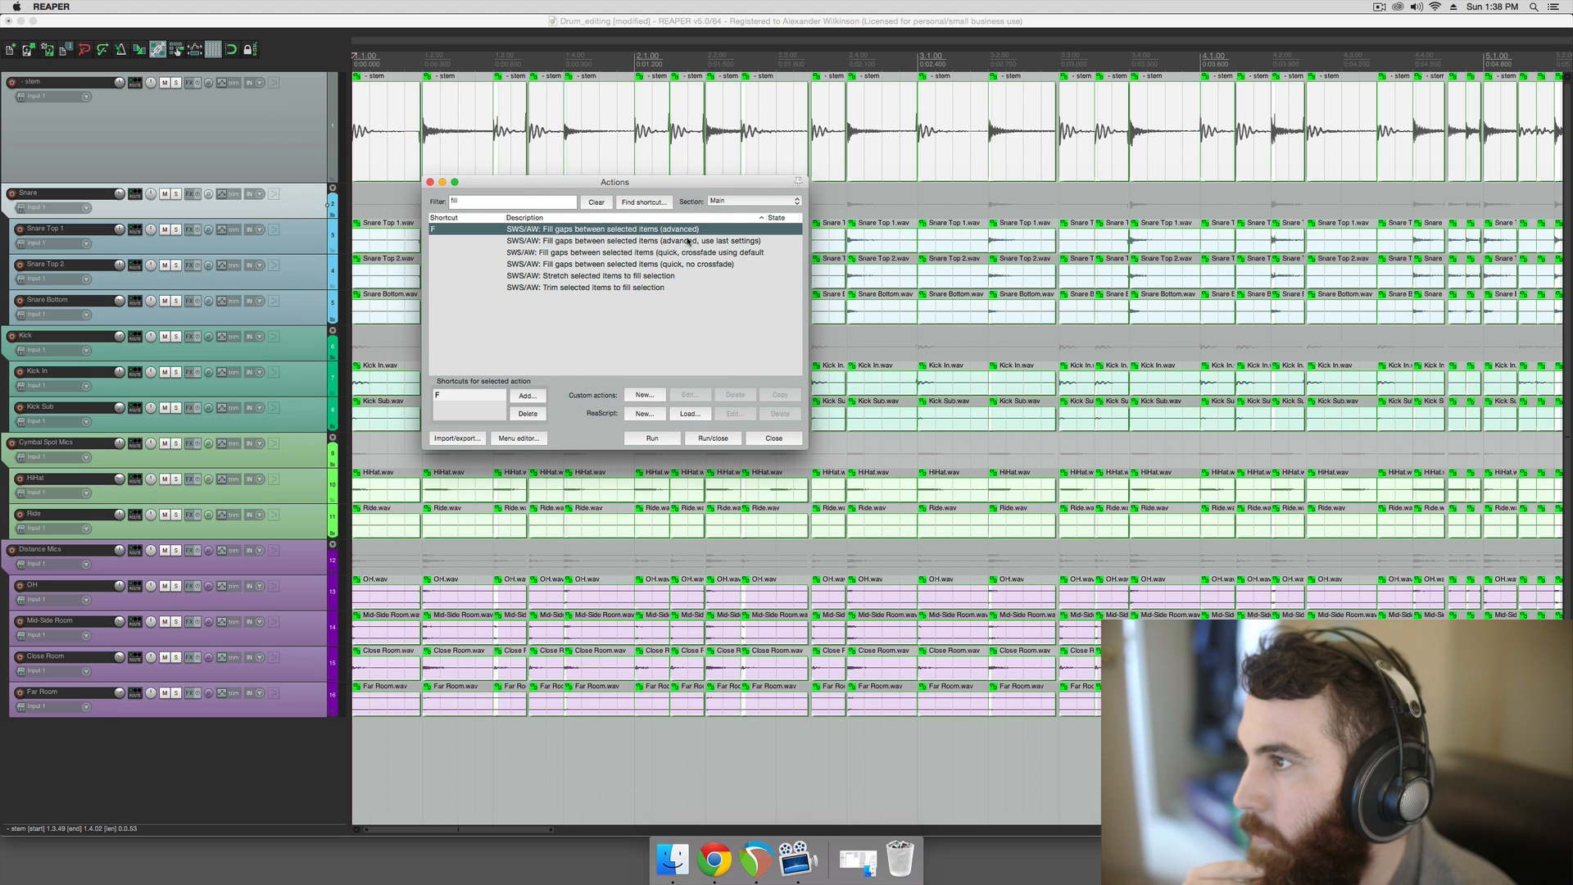
{"action": "left_click", "coordinate": [651, 438]}
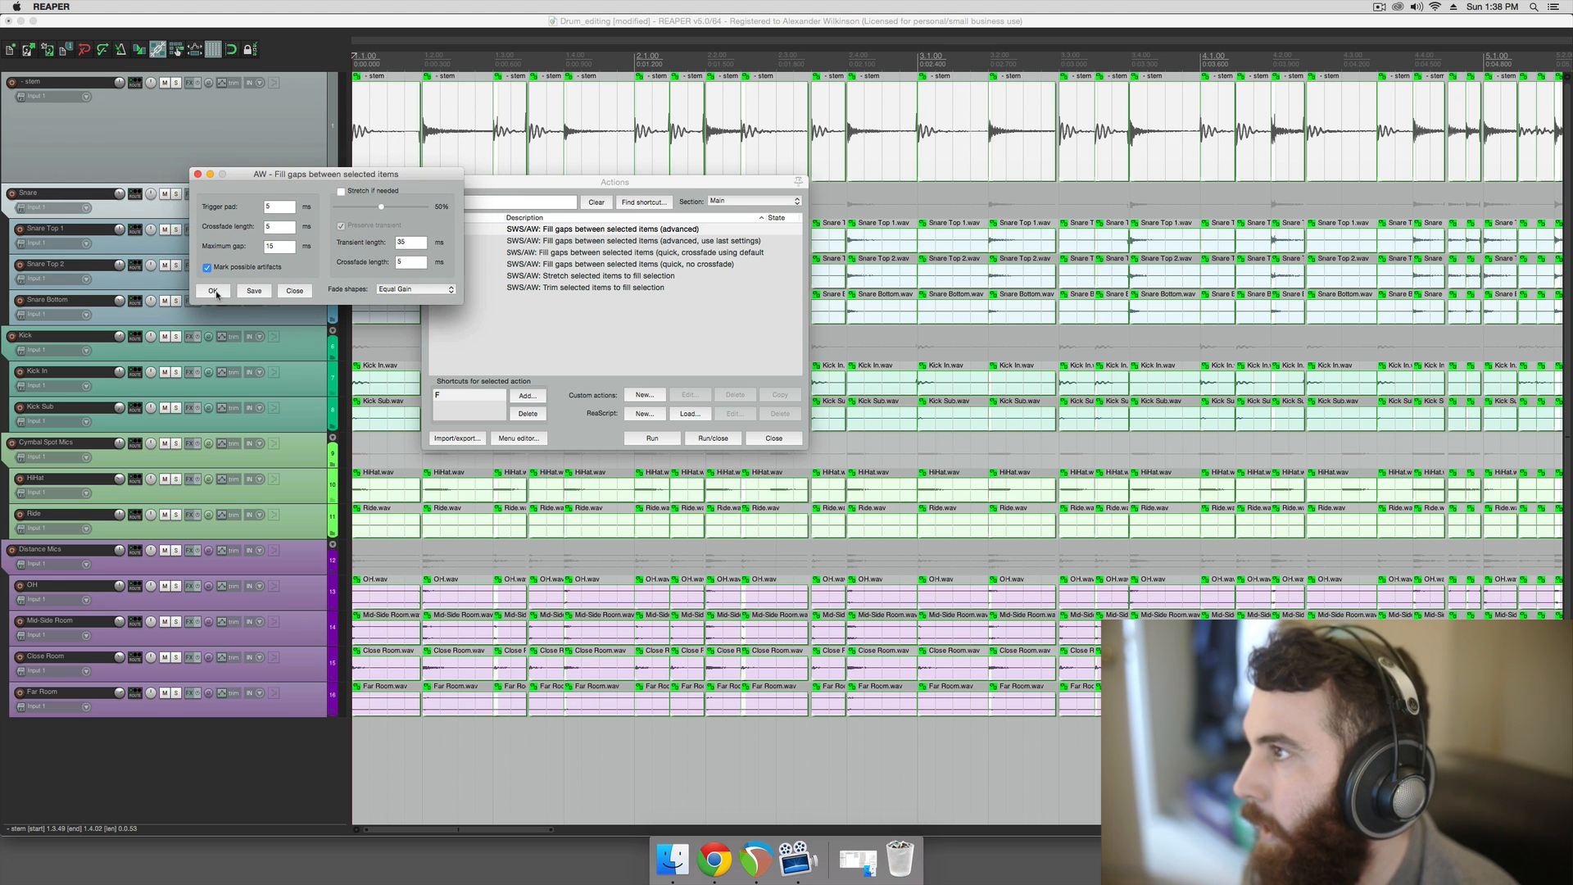
{"action": "left_click", "coordinate": [211, 290]}
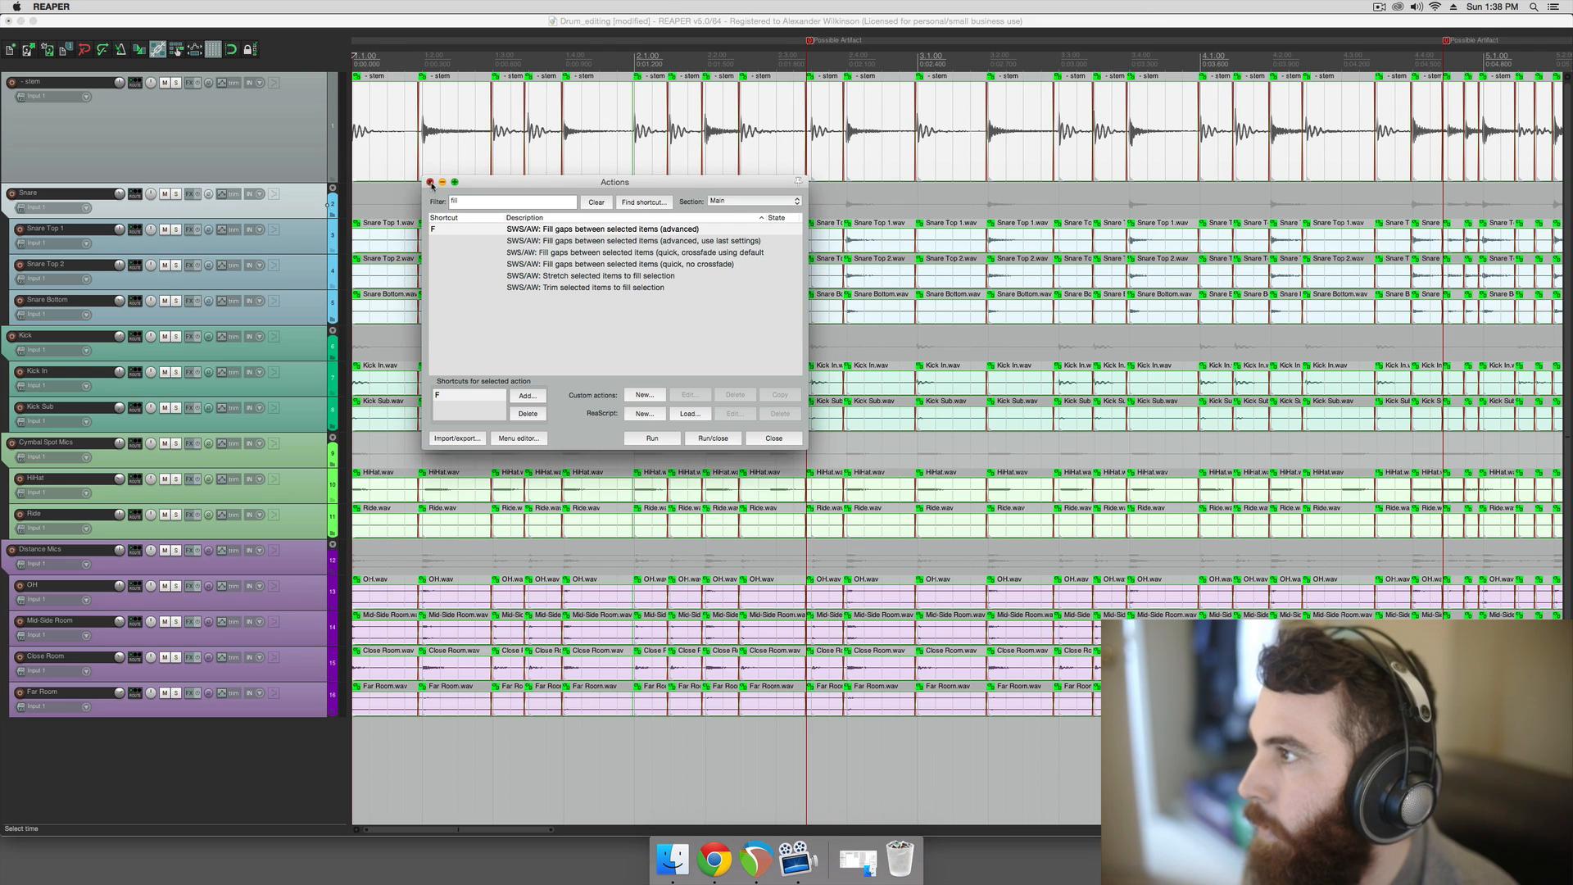
- Close the Actions list and open the Options menu to review the crossfaded slices
{"action": "left_click", "coordinate": [771, 437]}
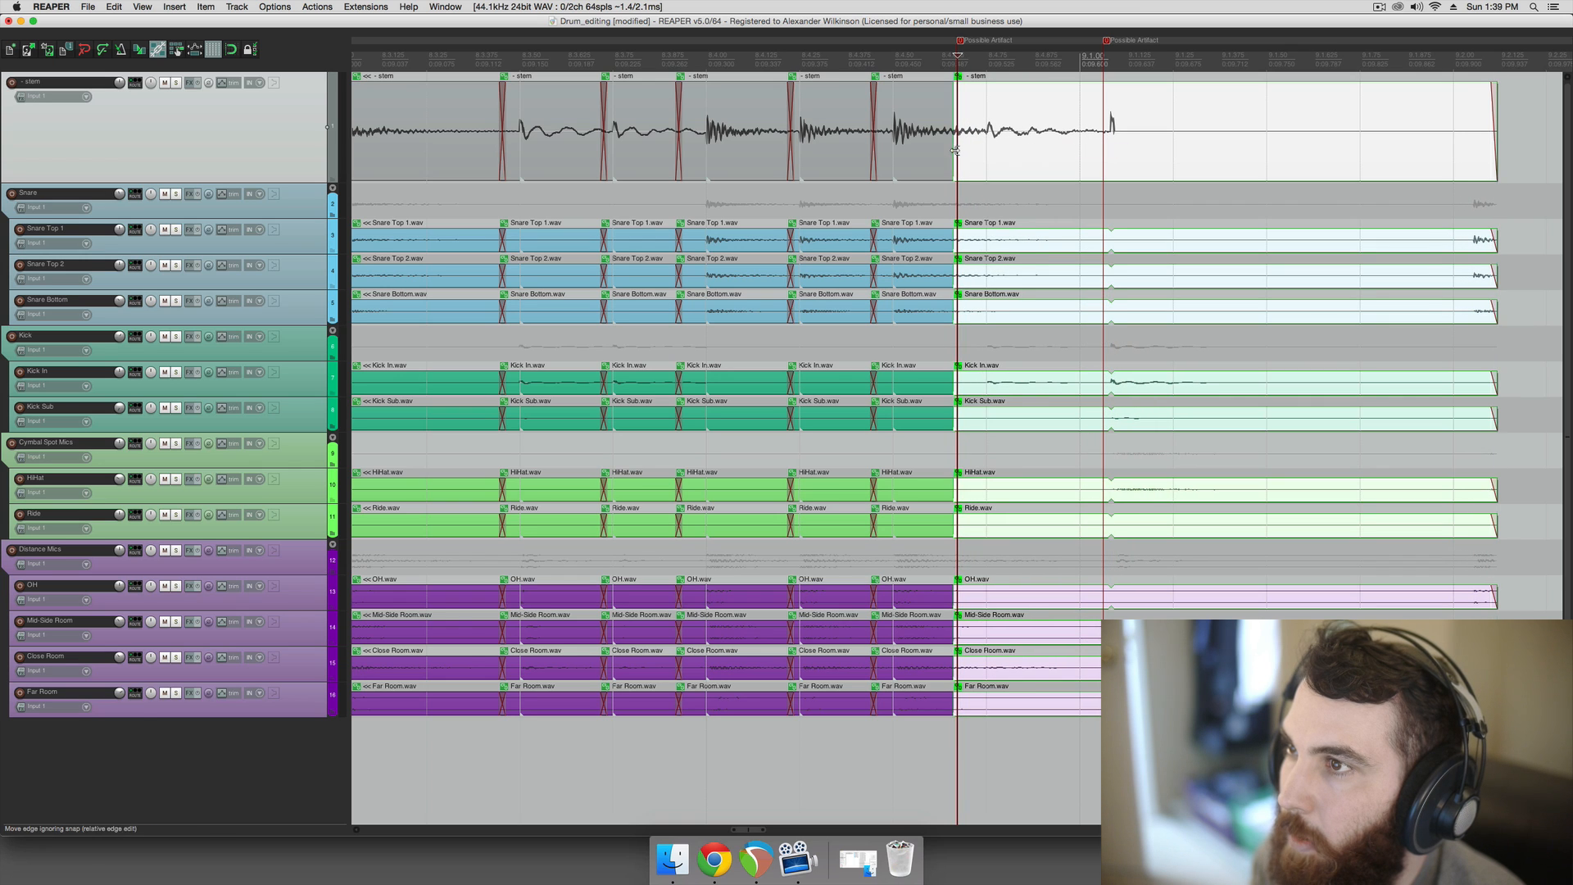
{"action": "left_click", "coordinate": [273, 7]}
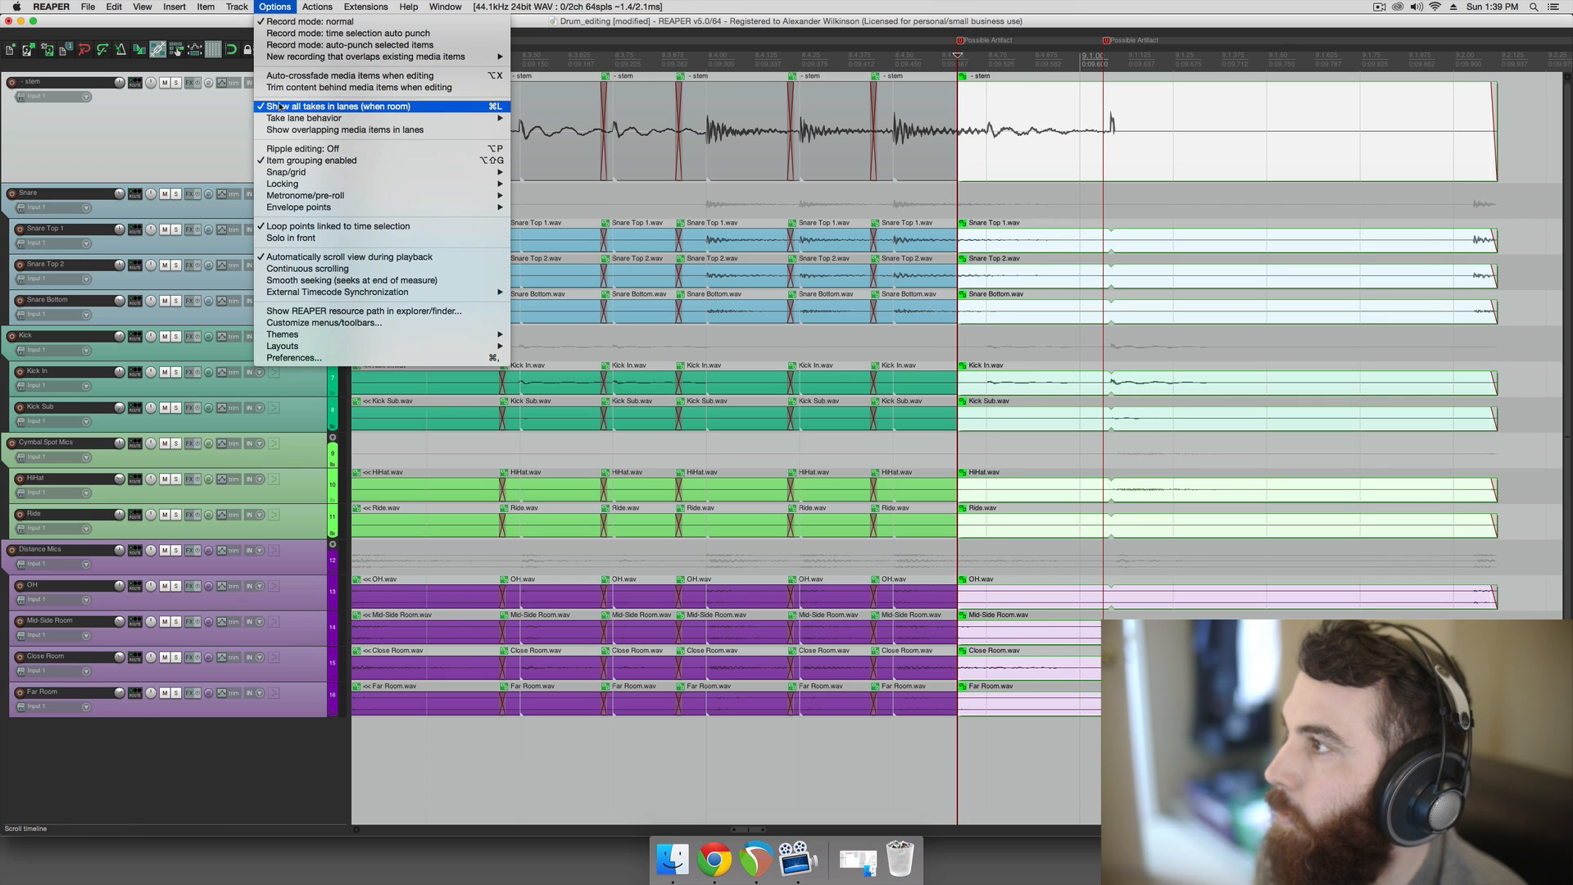